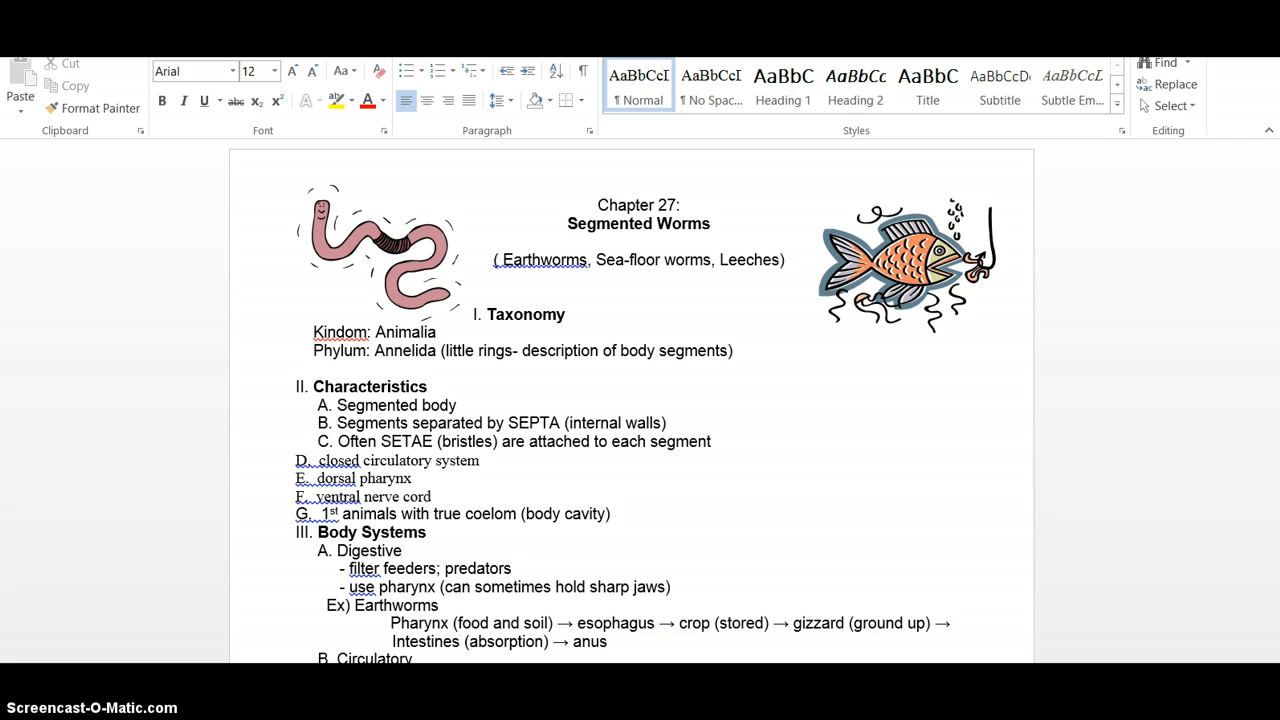
- Scroll the Chapter 27 notes down to the Body Systems section through the reproductive details
{"action": "left_click", "coordinate": [512, 568]}
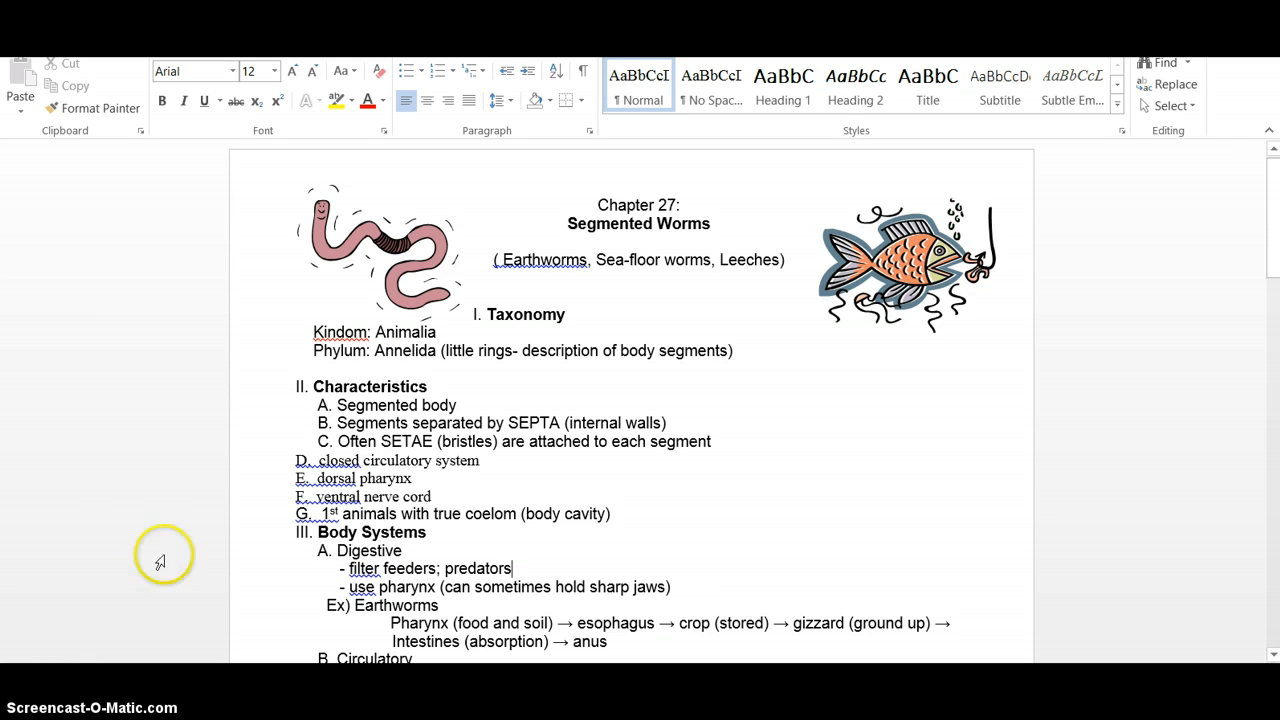
{"action": "mouse_move", "coordinate": [630, 374]}
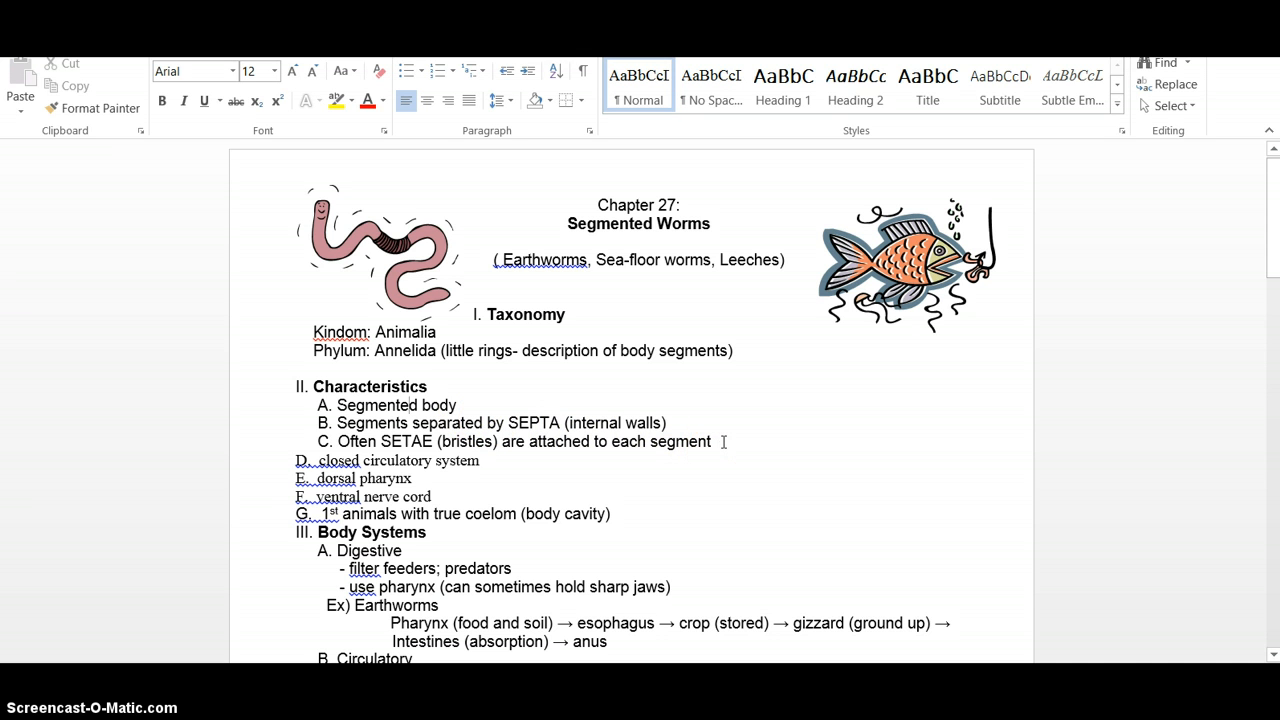
{"action": "left_click", "coordinate": [410, 404]}
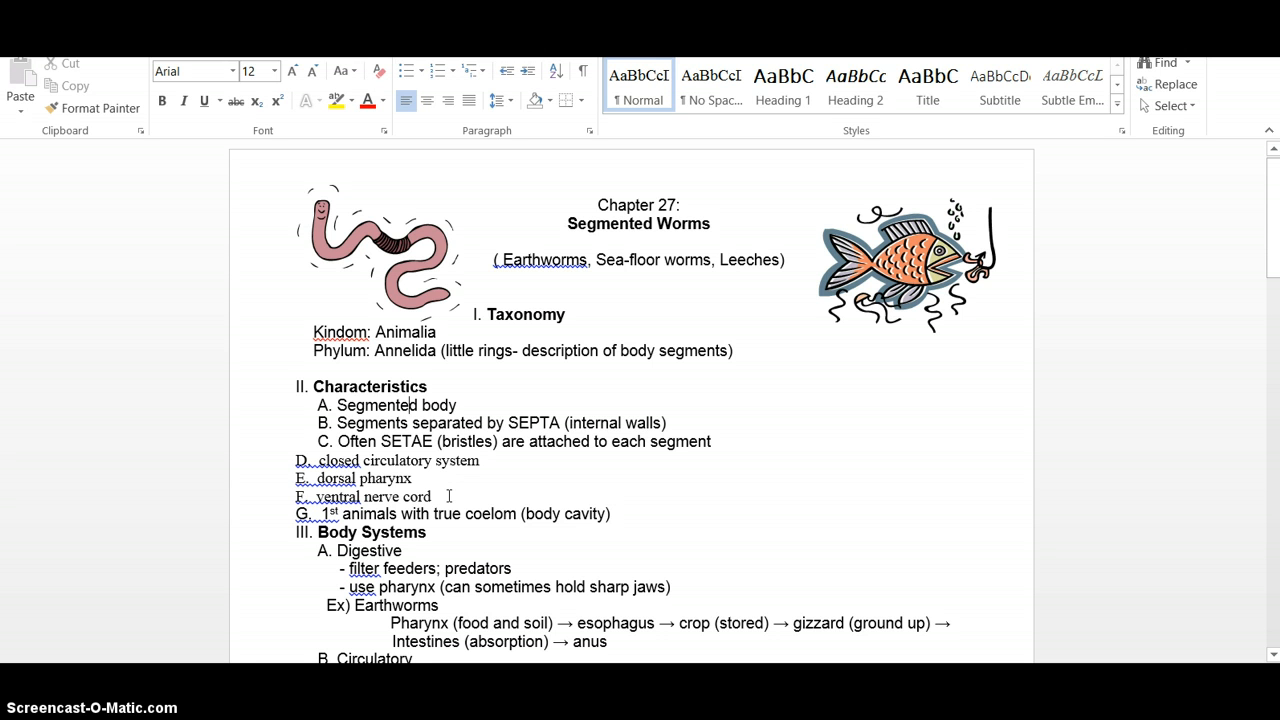
{"action": "mouse_move", "coordinate": [532, 488]}
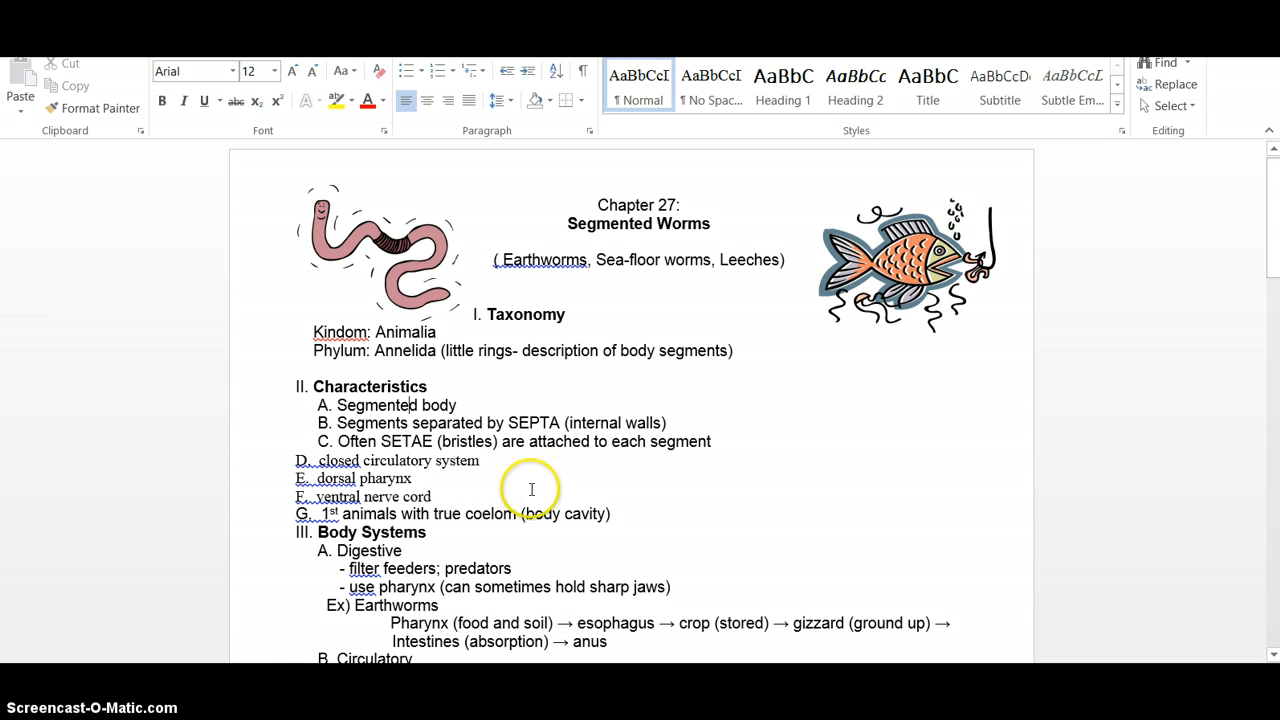
{"action": "mouse_move", "coordinate": [620, 520]}
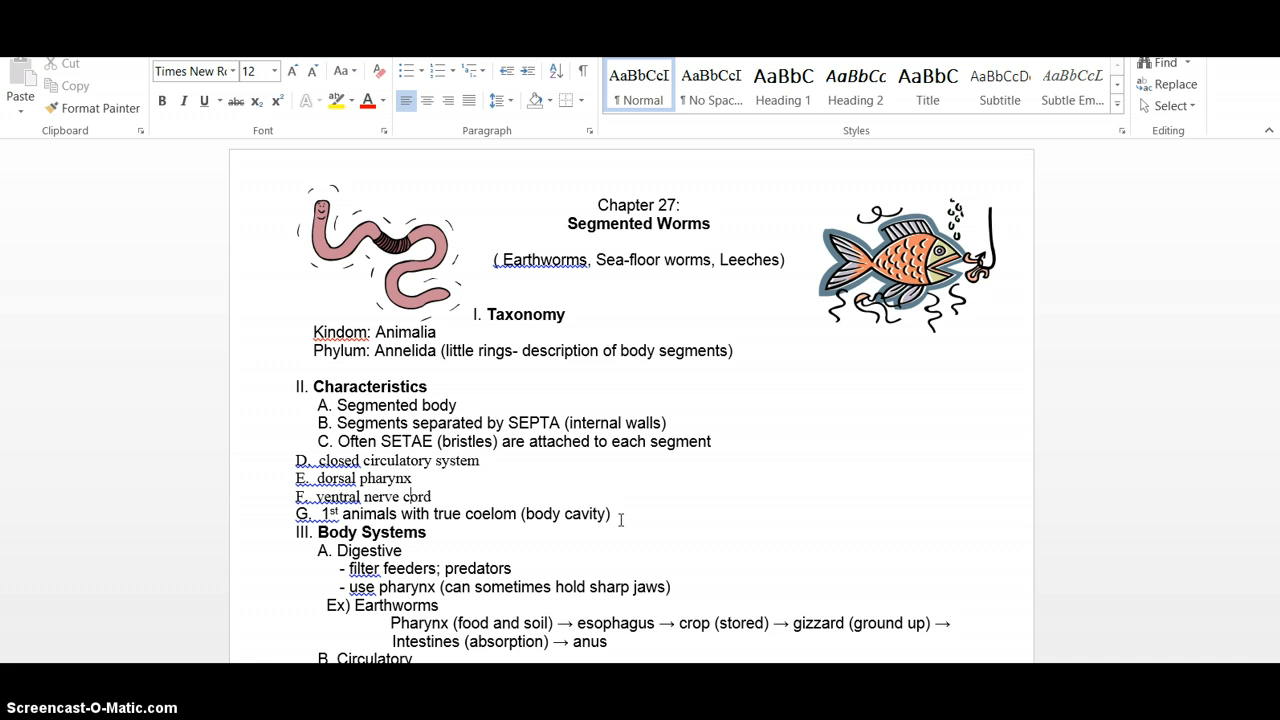
{"action": "left_click", "coordinate": [190, 70]}
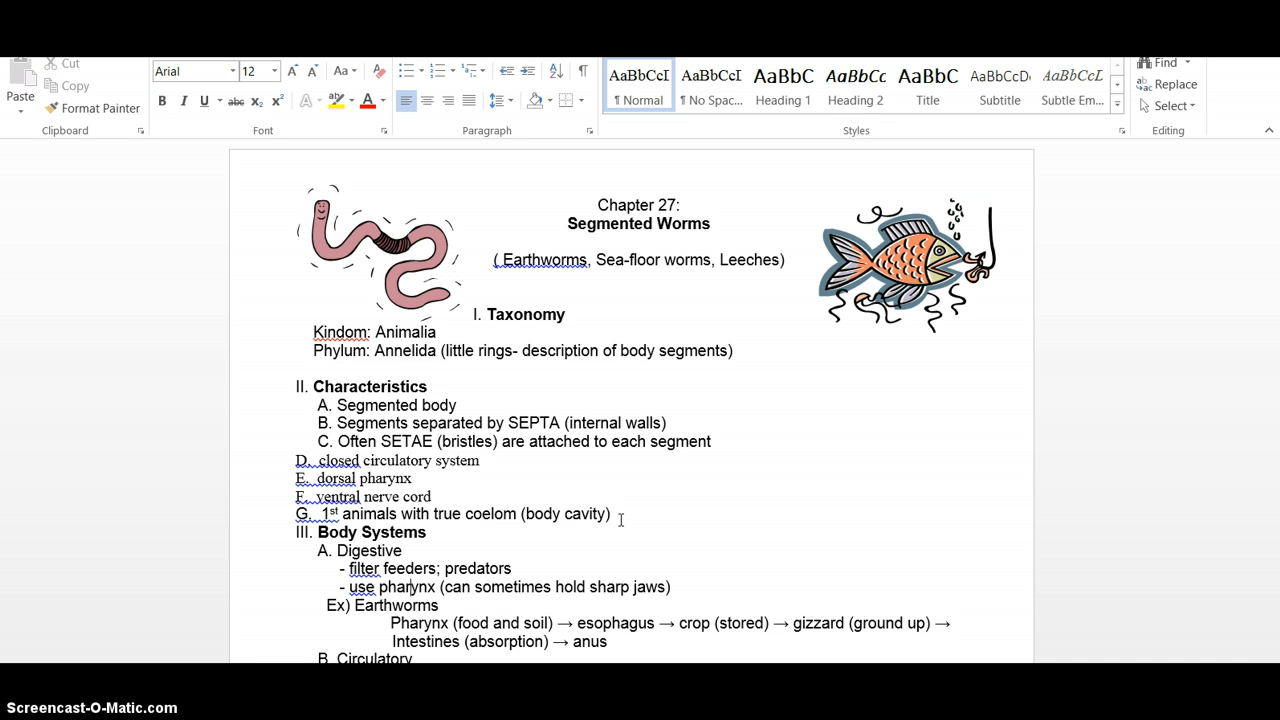
{"action": "scroll", "scroll_direction": "down", "scroll_amount": 3}
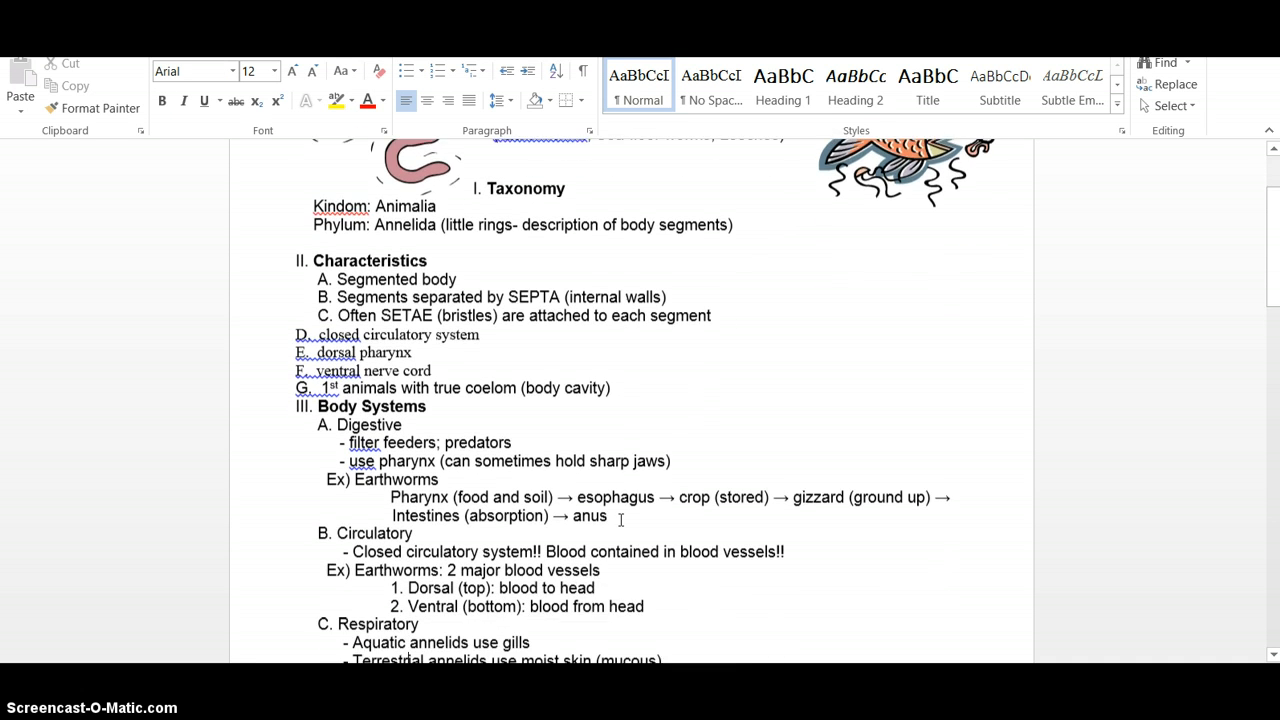
{"action": "scroll", "scroll_direction": "down", "scroll_amount": 3}
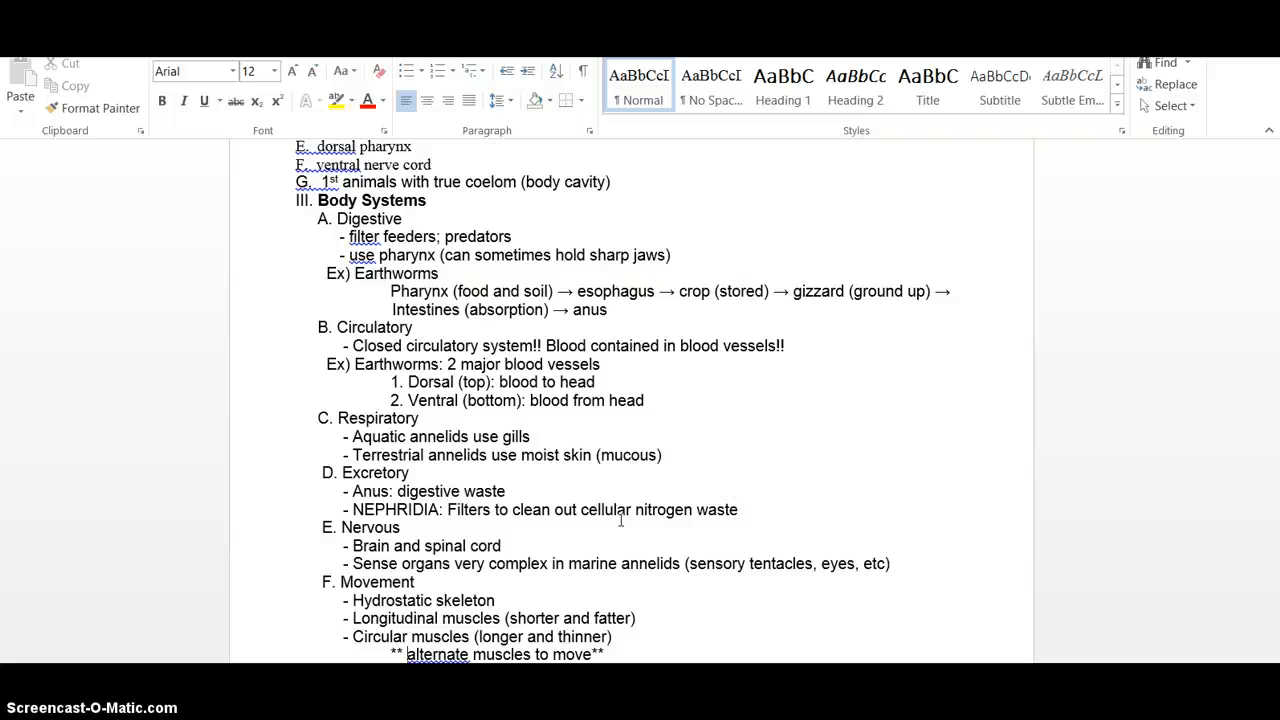
{"action": "scroll", "scroll_direction": "down", "scroll_amount": 3}
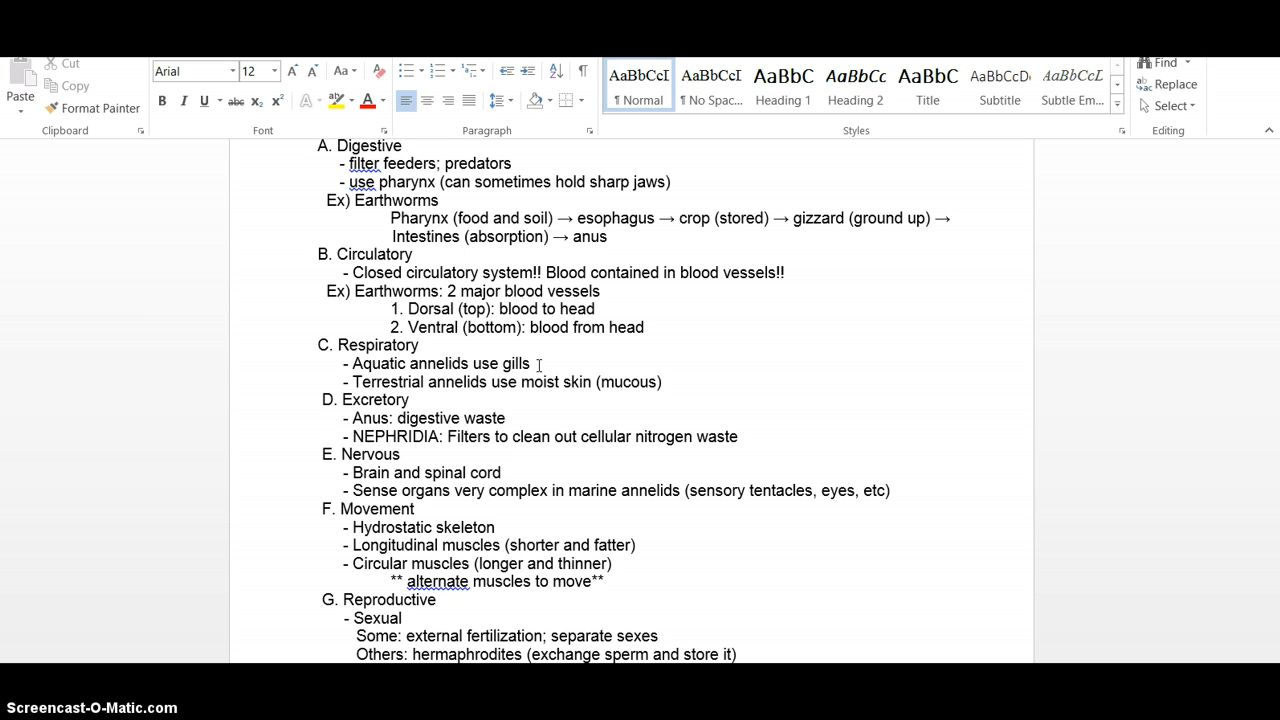
{"action": "left_click", "coordinate": [410, 654]}
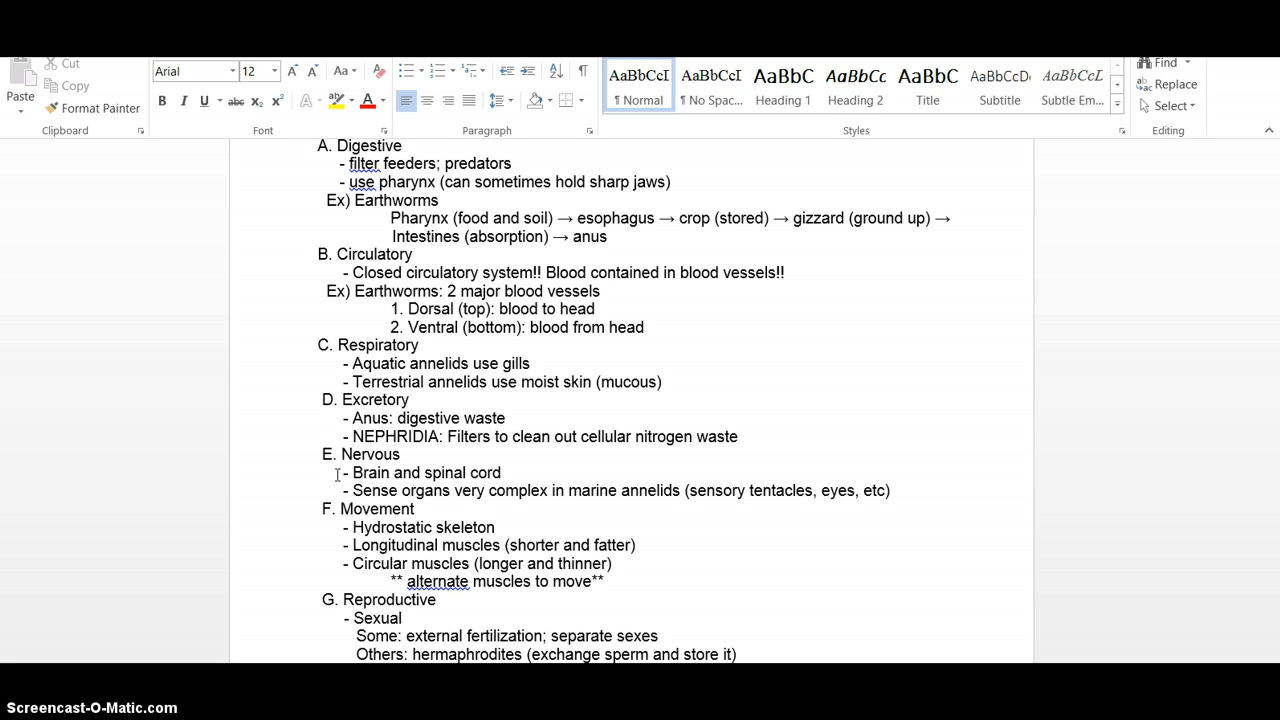
{"action": "left_click", "coordinate": [410, 654]}
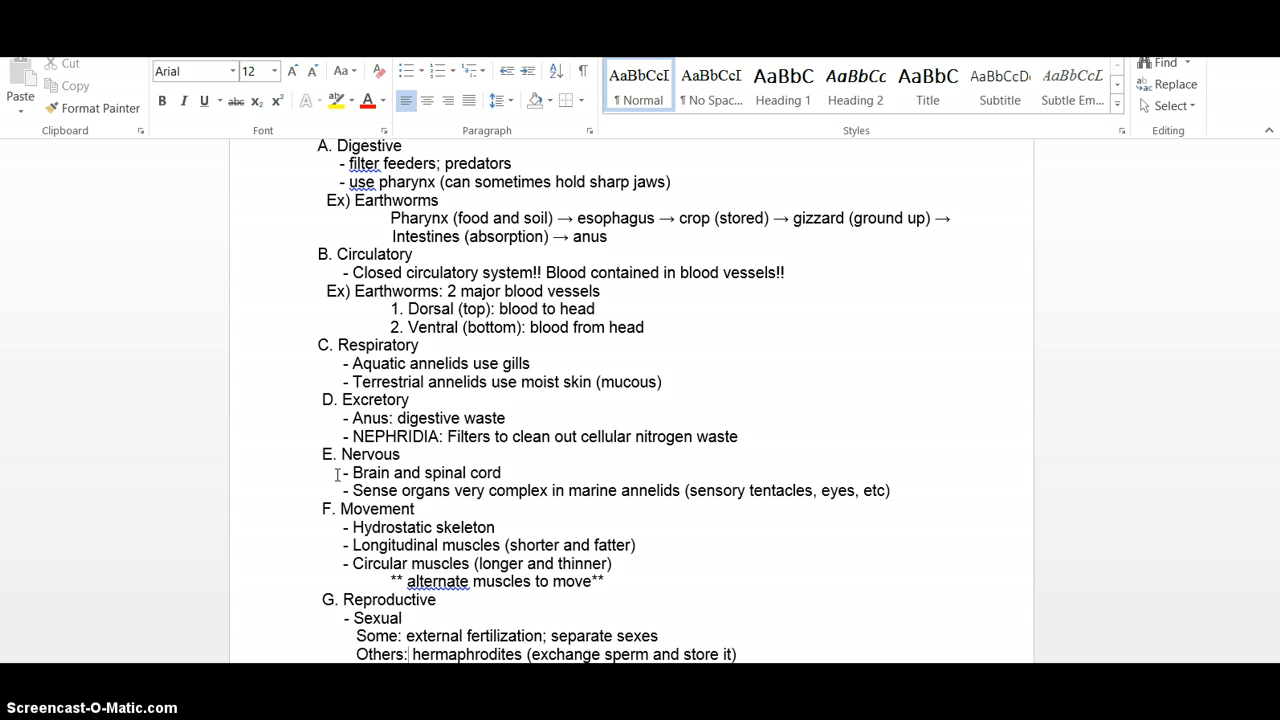
- Scroll past the reproductive cocoon notes to section IV, Classes of Annelids
{"action": "scroll", "scroll_direction": "down", "scroll_amount": 3}
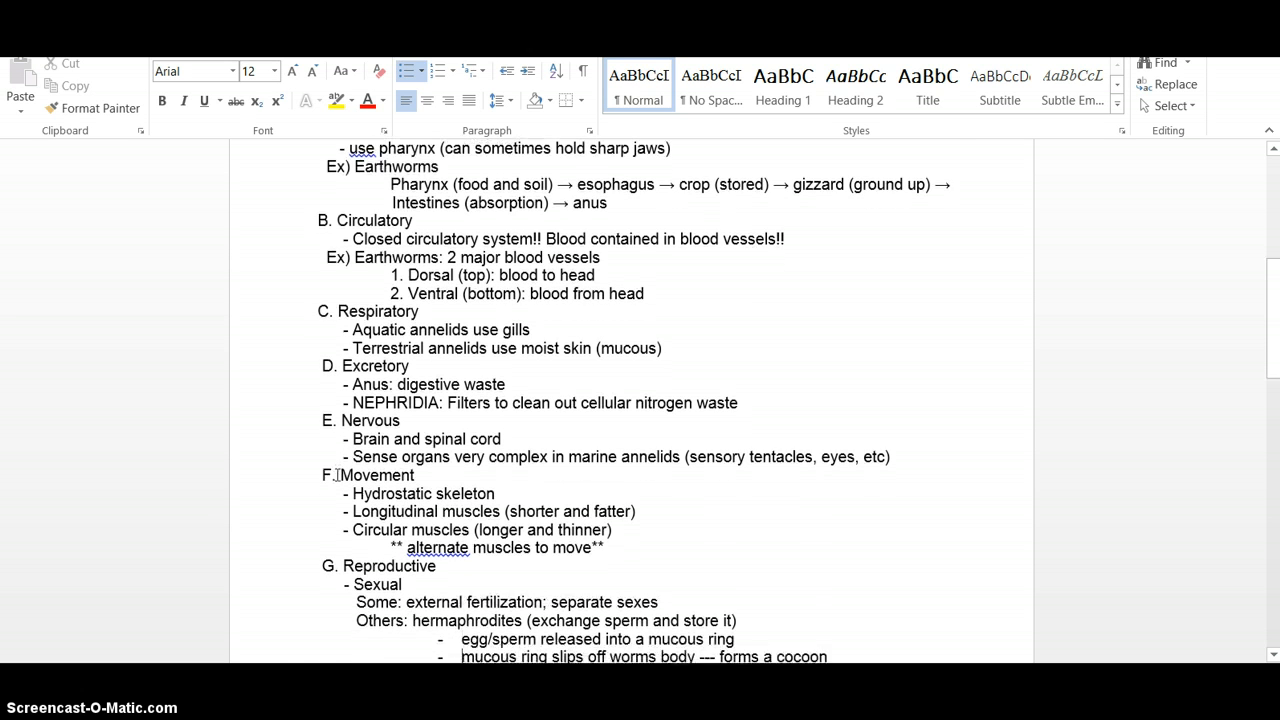
{"action": "scroll", "scroll_direction": "down", "scroll_amount": 3}
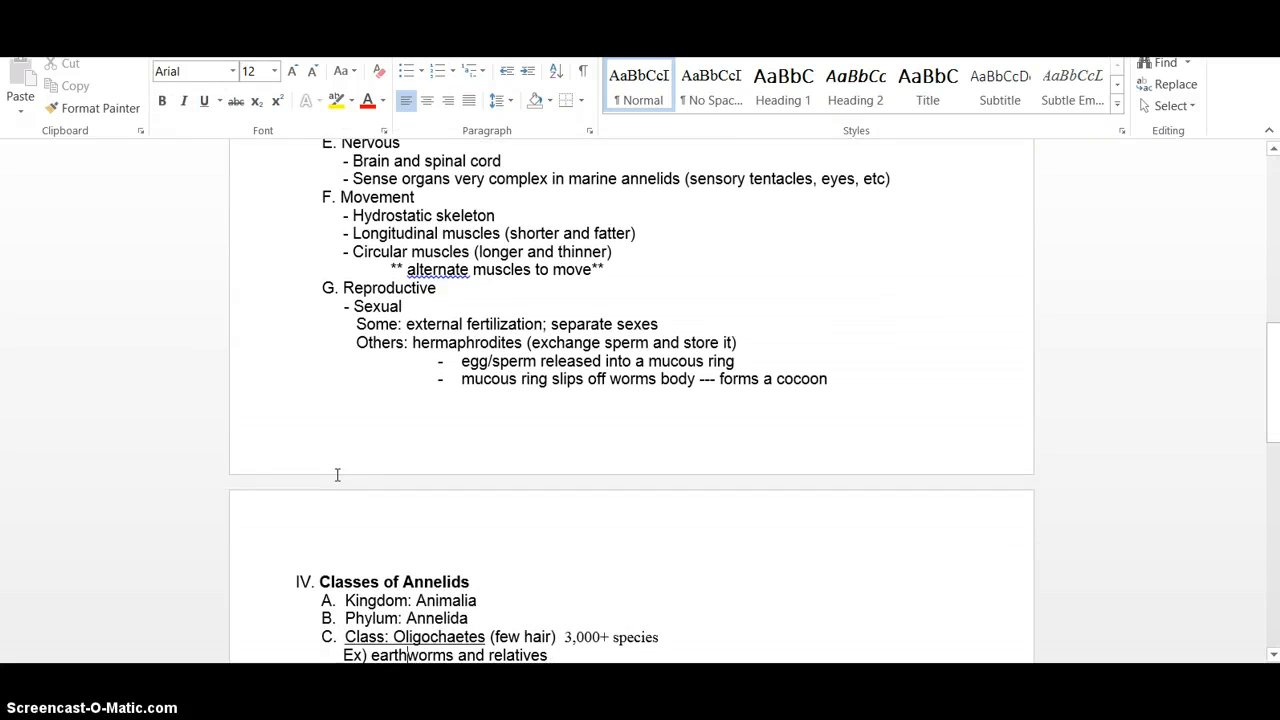
- Scroll to the Oligochaetes details, segmentation advantages and the start of Class Hirudinea, leeches
{"action": "scroll", "scroll_direction": "down", "scroll_amount": 3}
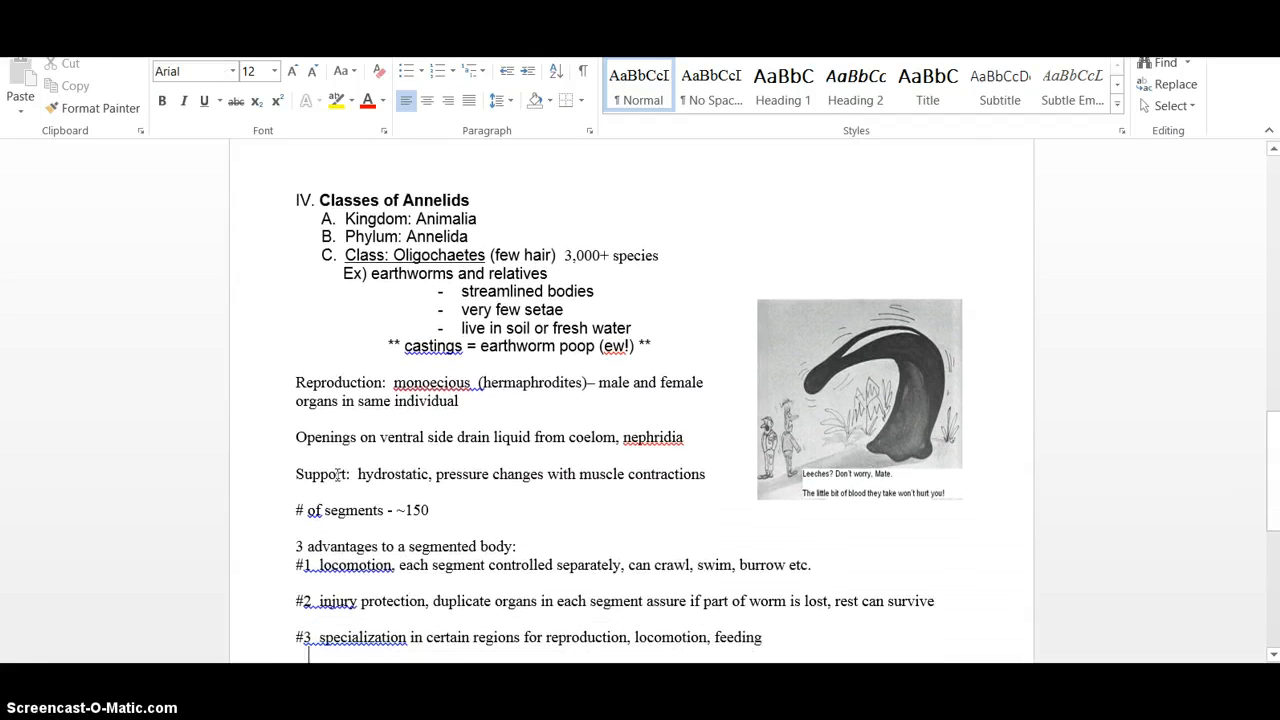
{"action": "scroll", "scroll_direction": "down", "scroll_amount": 3}
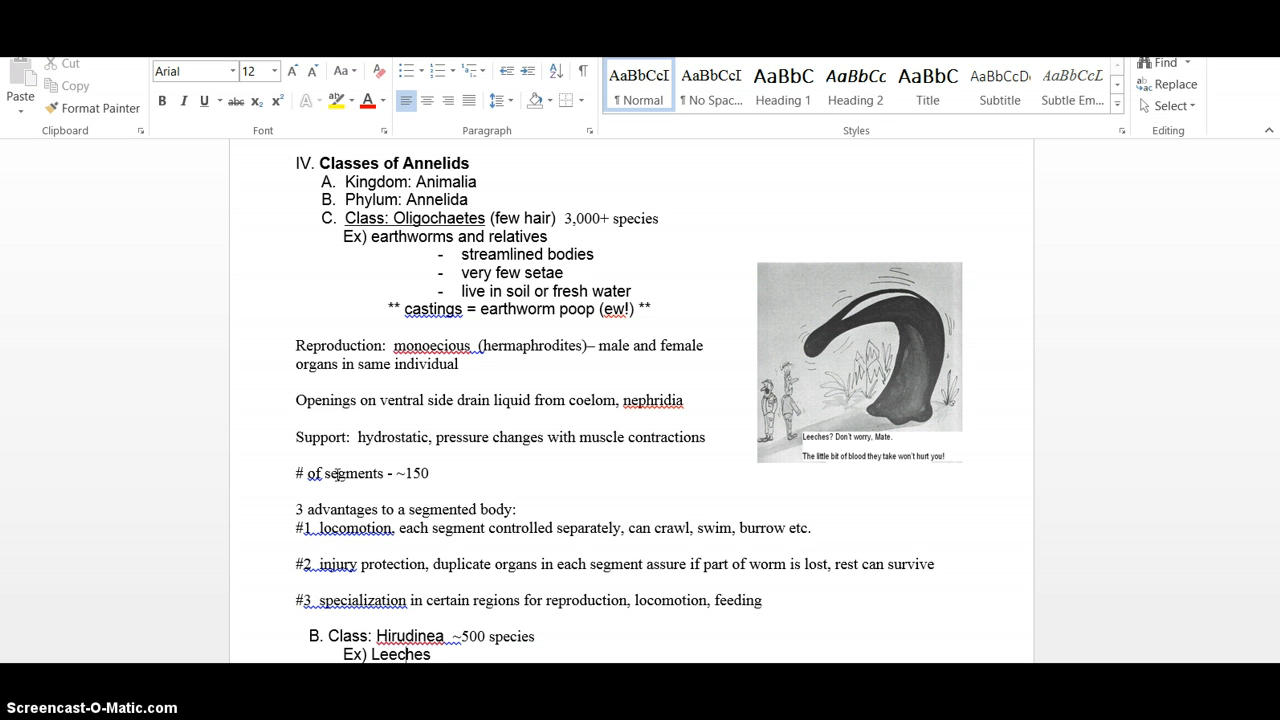
{"action": "scroll", "scroll_direction": "down", "scroll_amount": 3}
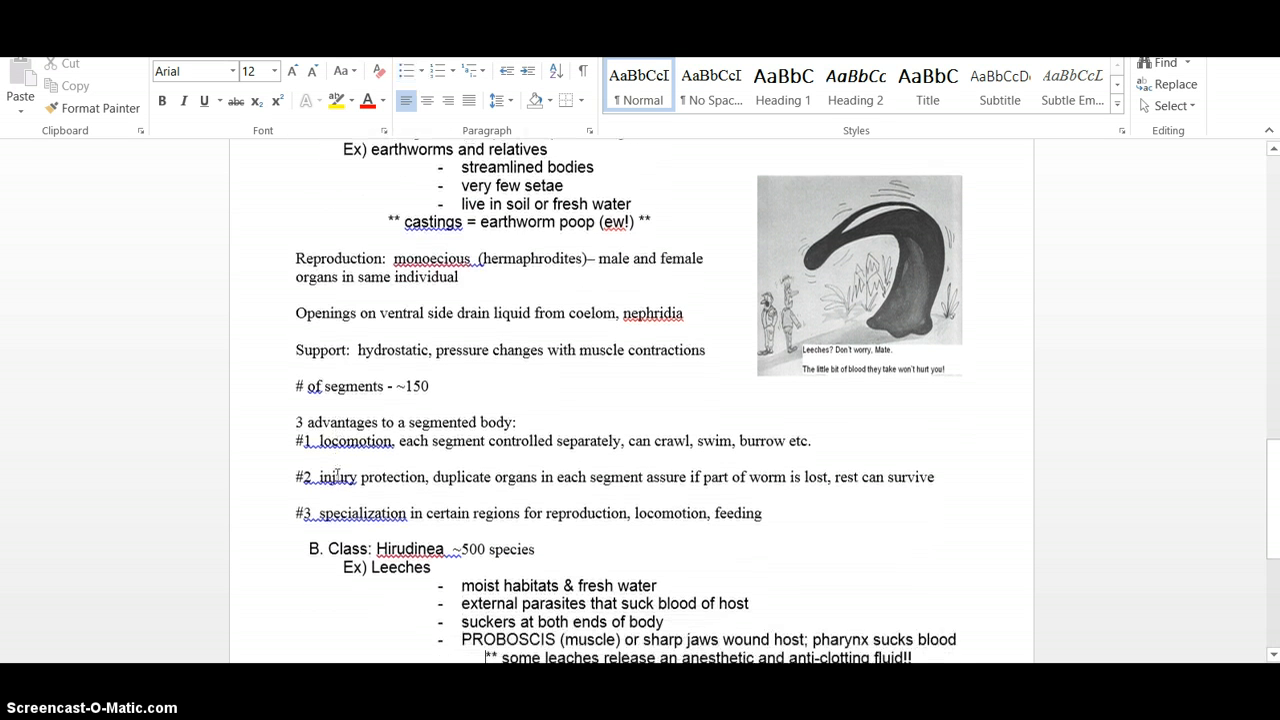
{"action": "scroll", "scroll_direction": "down", "scroll_amount": 3}
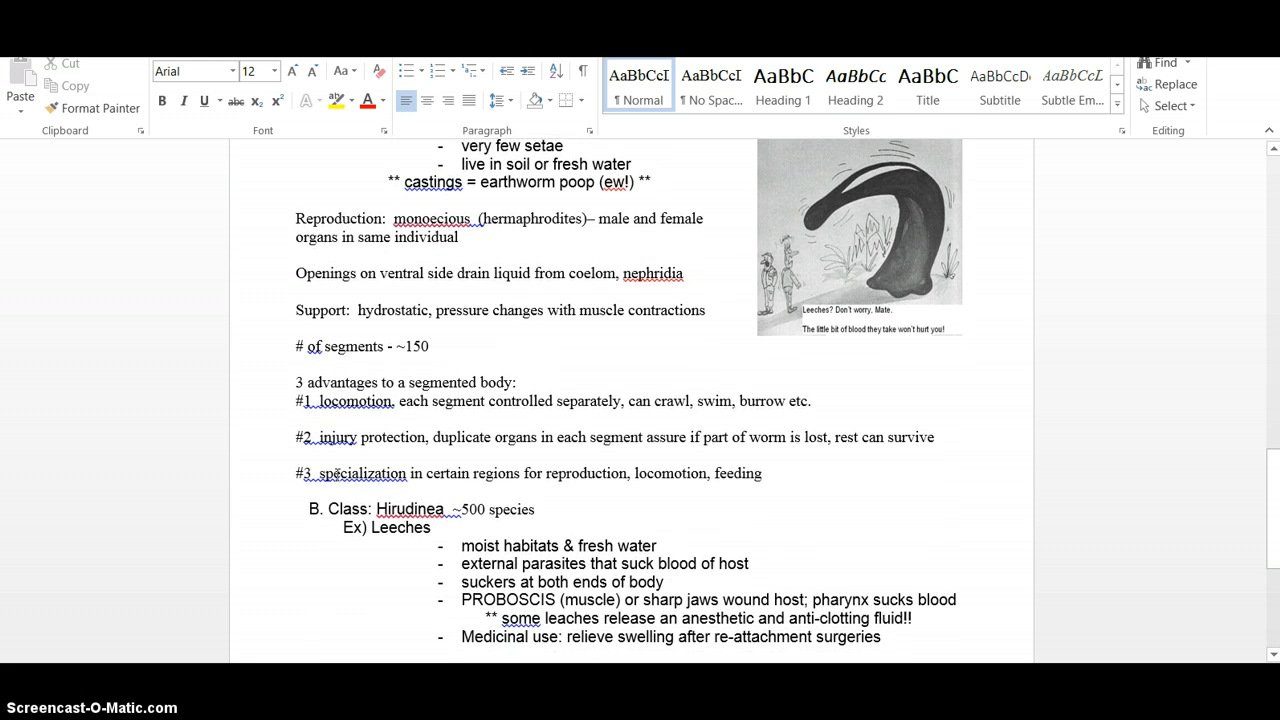
{"action": "scroll", "scroll_direction": "down", "scroll_amount": 3}
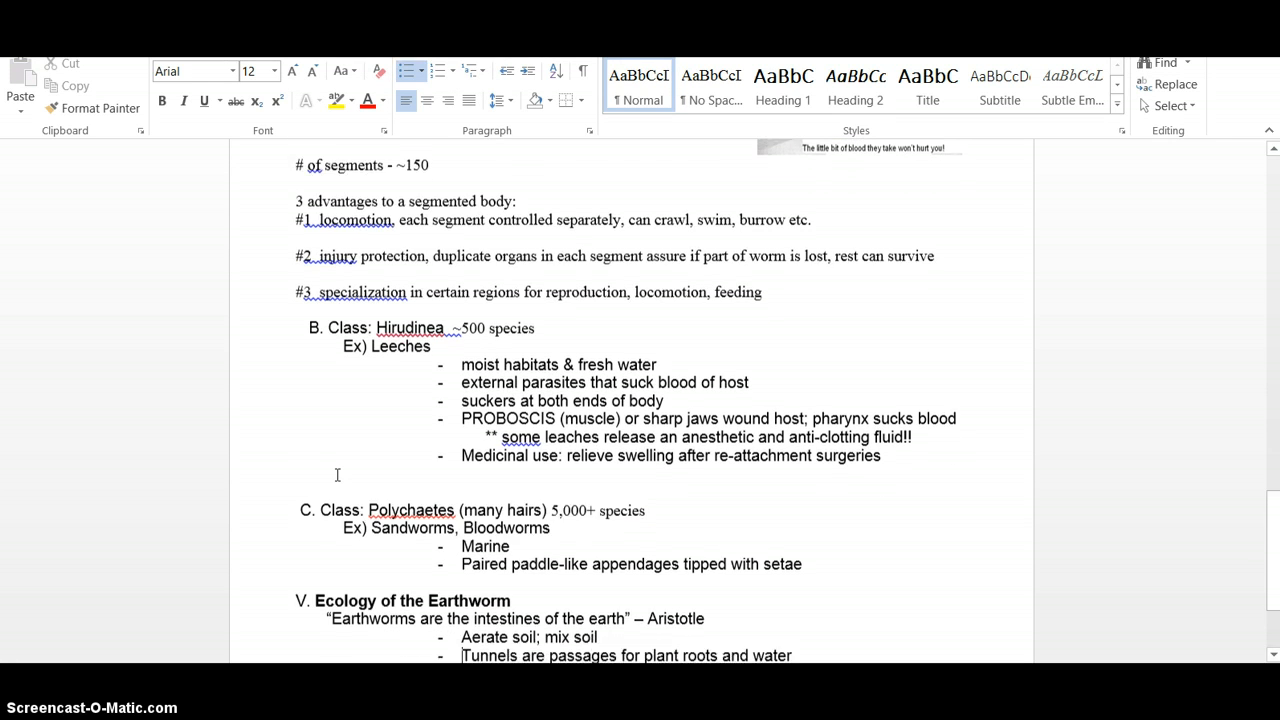
{"action": "scroll", "scroll_direction": "down", "scroll_amount": 3}
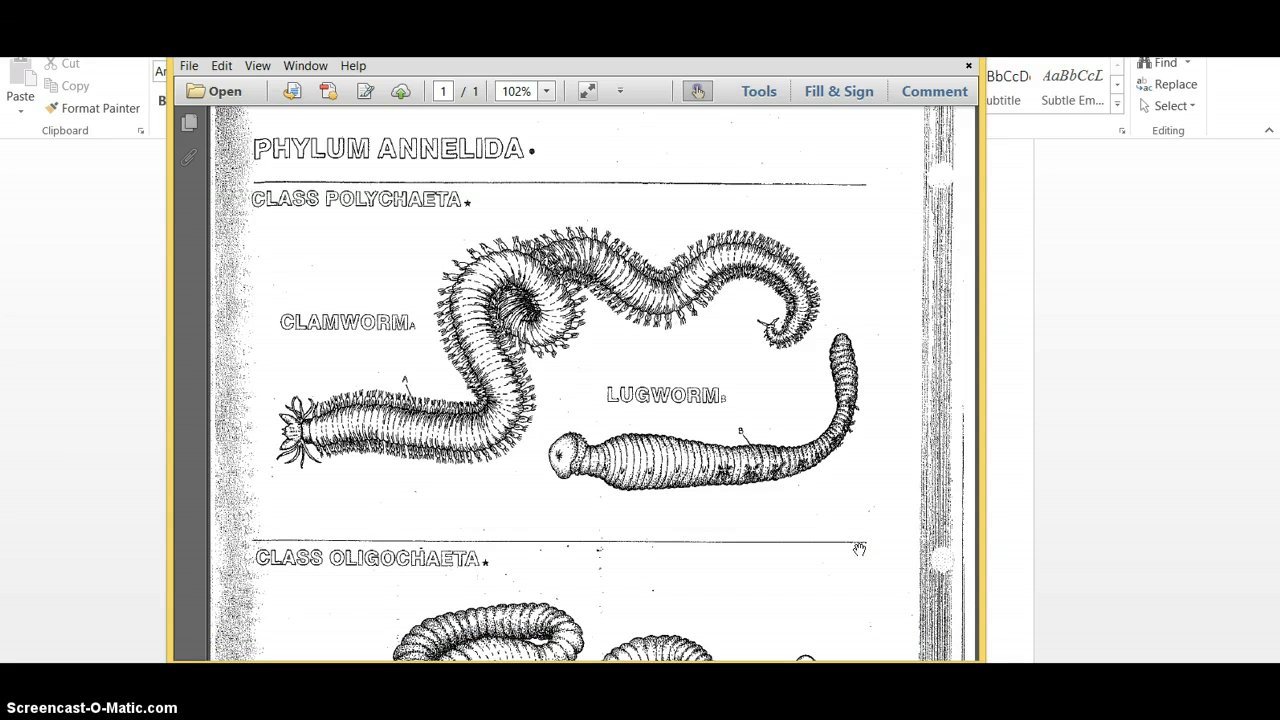
- Scroll through the oligochaete and leech drawings, then switch to the Annelid diagram.pdf worksheet
{"action": "scroll", "scroll_direction": "down", "scroll_amount": 3}
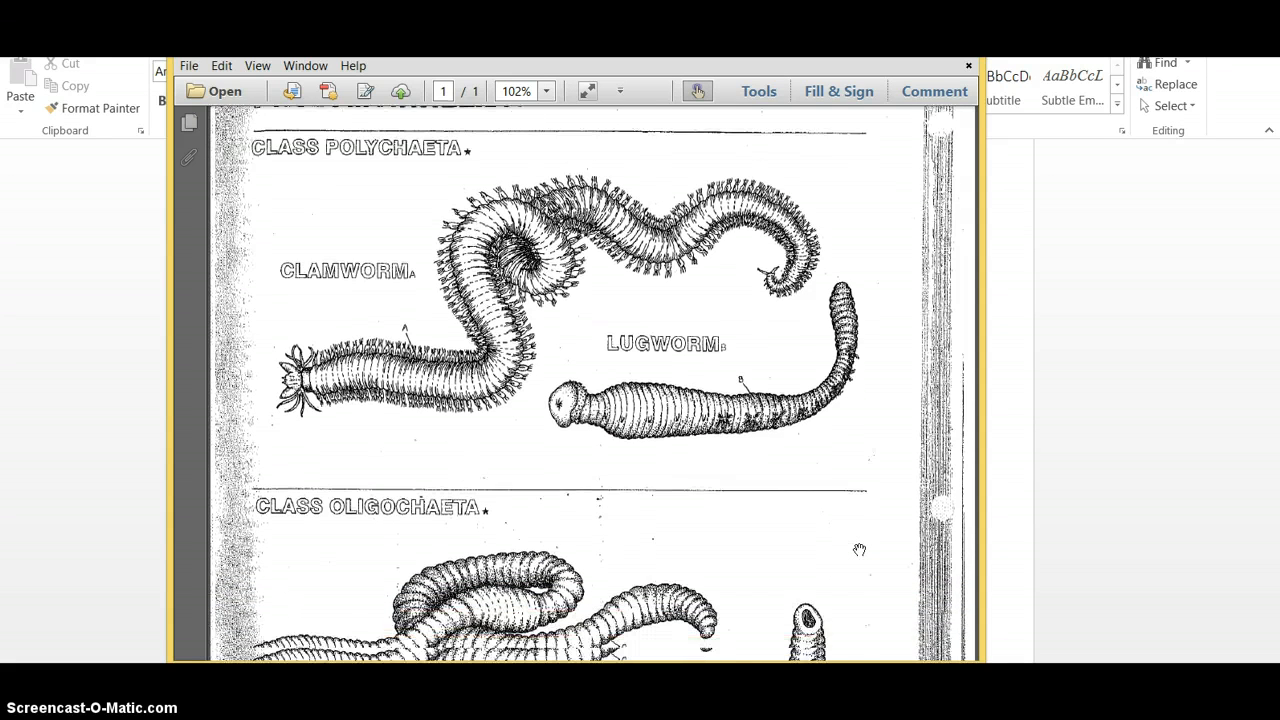
{"action": "scroll", "scroll_direction": "down", "scroll_amount": 3}
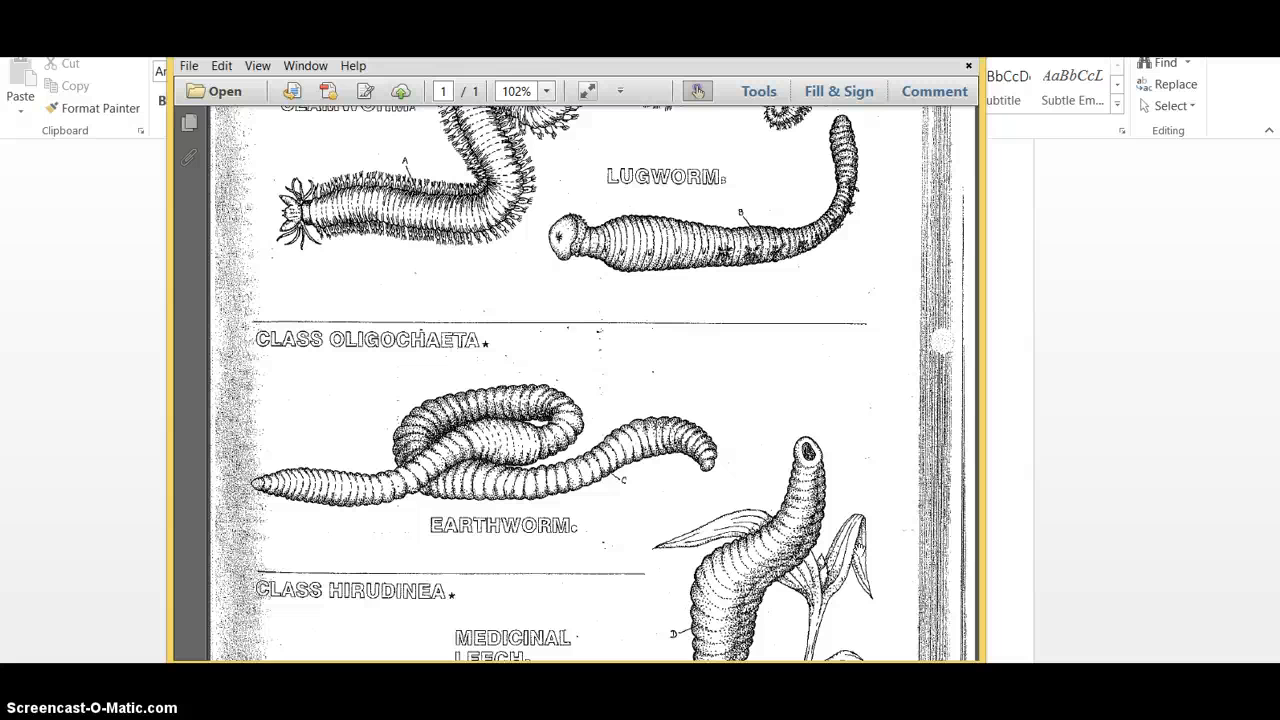
{"action": "scroll", "scroll_direction": "down", "scroll_amount": 3}
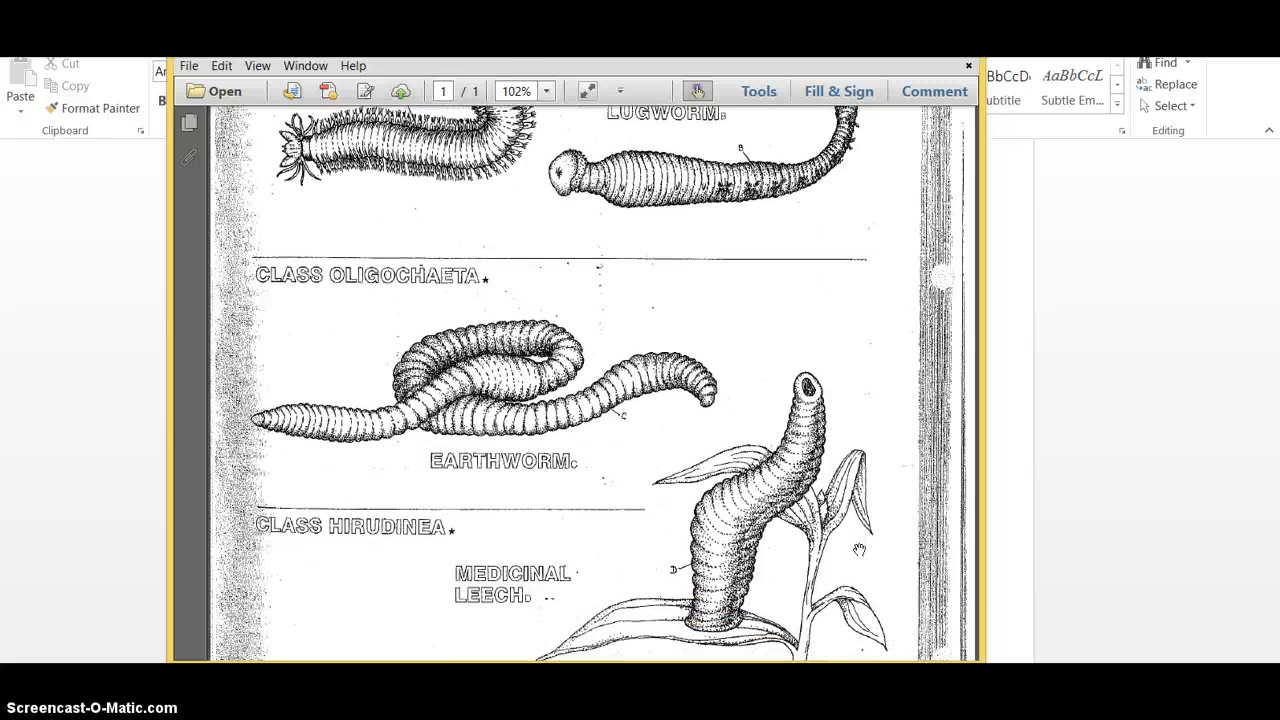
{"action": "scroll", "scroll_direction": "down", "scroll_amount": 3}
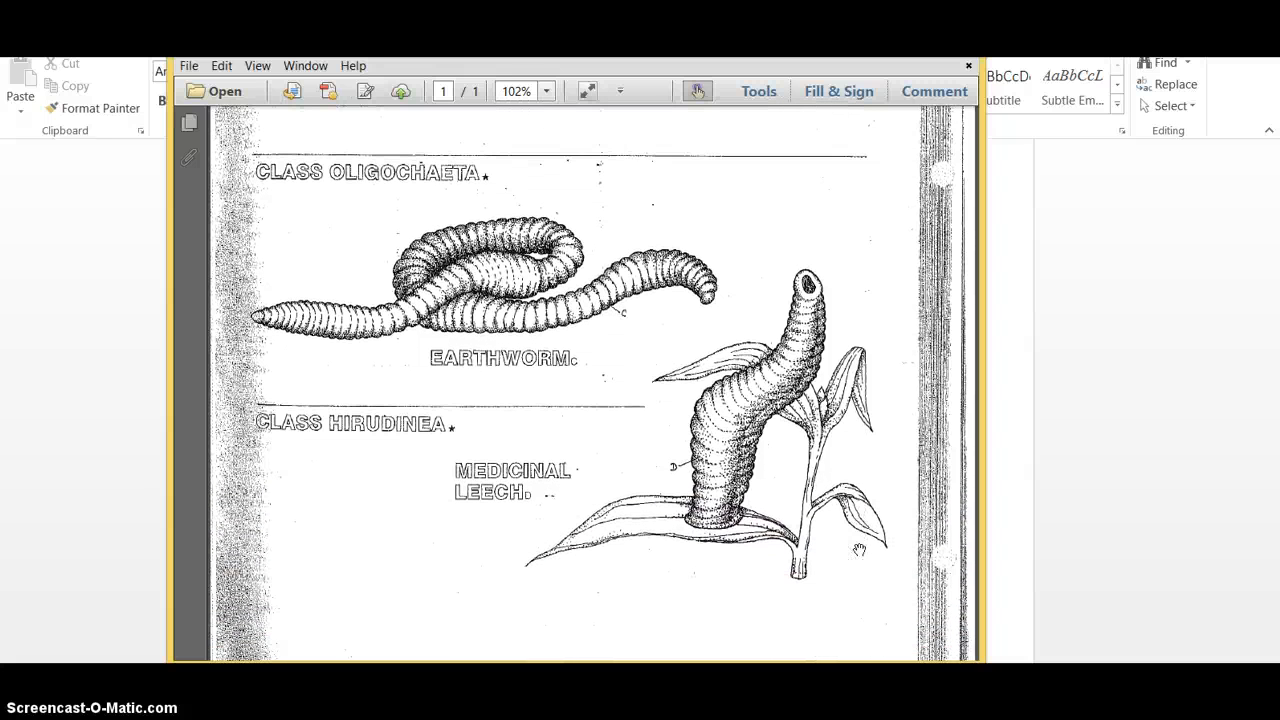
{"action": "scroll", "scroll_direction": "down", "scroll_amount": 3}
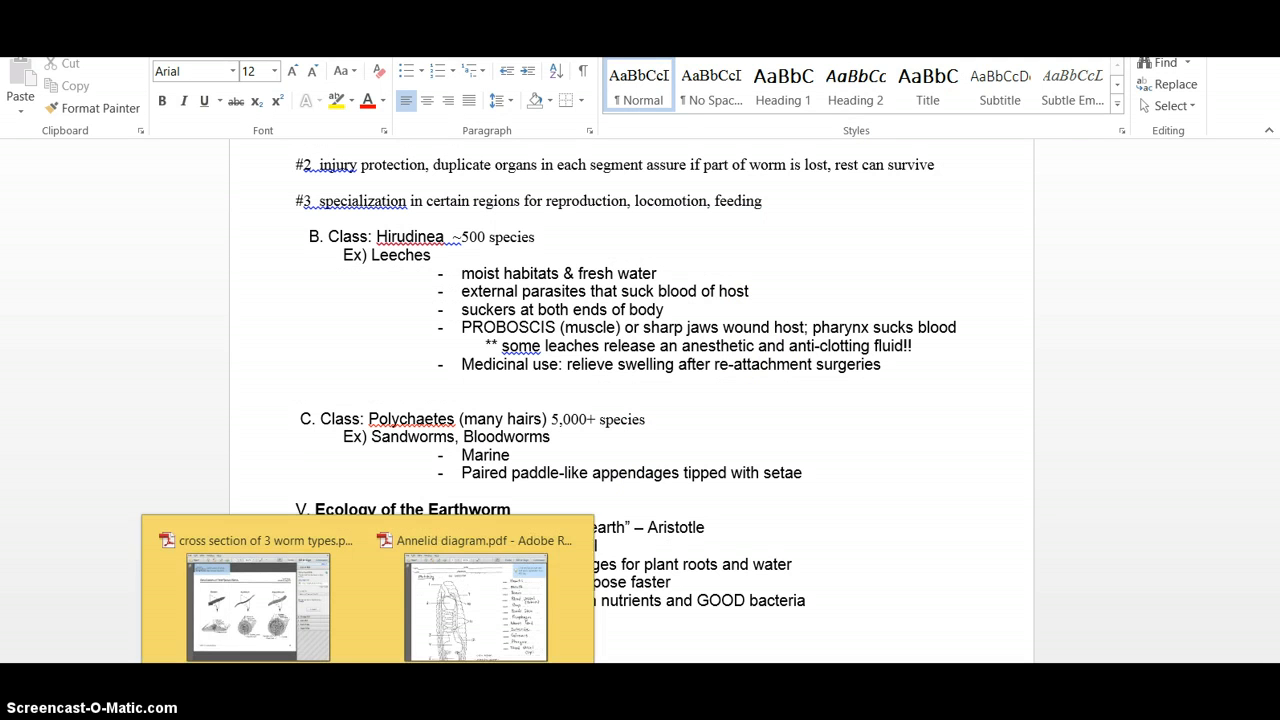
{"action": "left_click", "coordinate": [476, 604]}
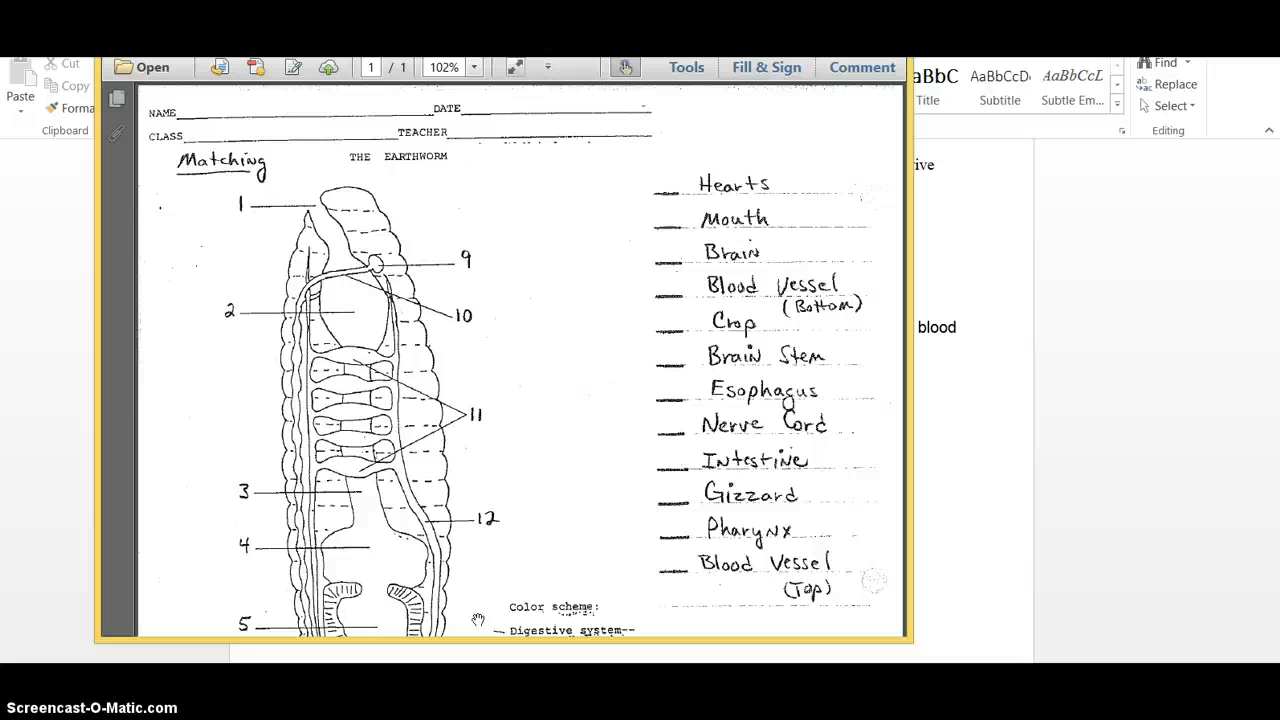
- Scroll down through the earthworm anatomy matching diagram with hearts, brain and gizzard labels
{"action": "scroll", "scroll_direction": "down", "scroll_amount": 3}
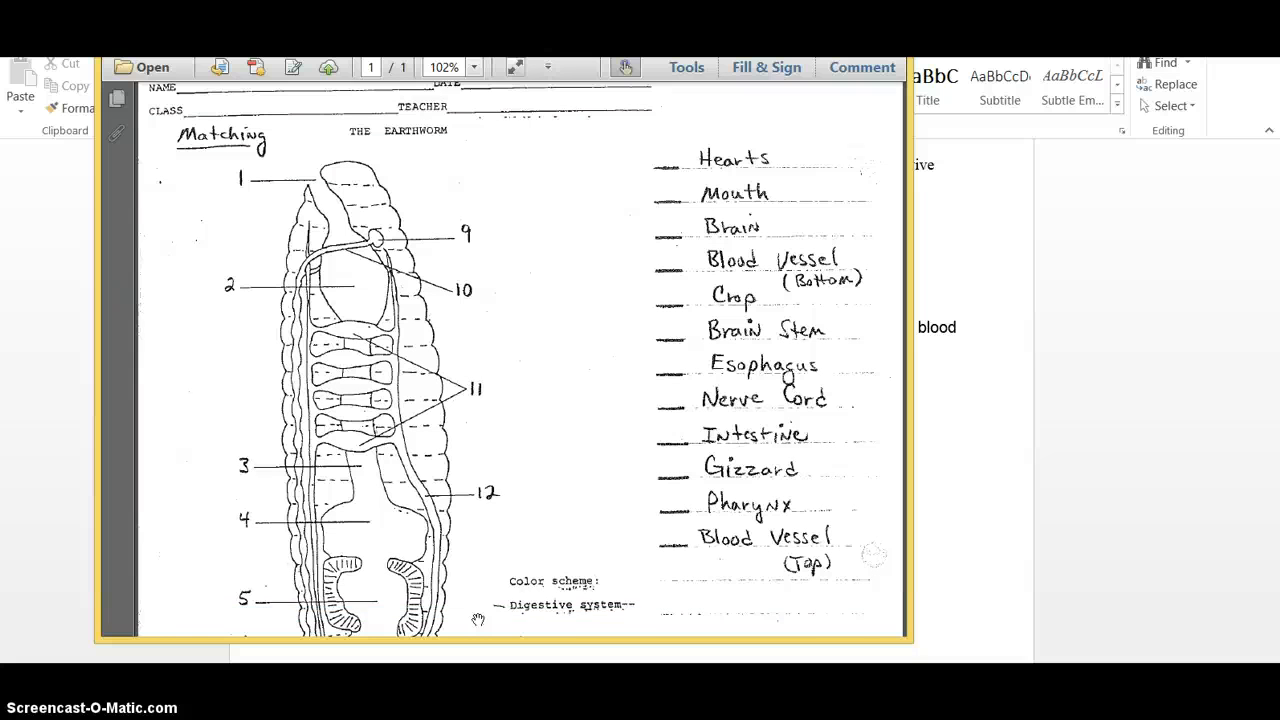
{"action": "scroll", "scroll_direction": "down", "scroll_amount": 3}
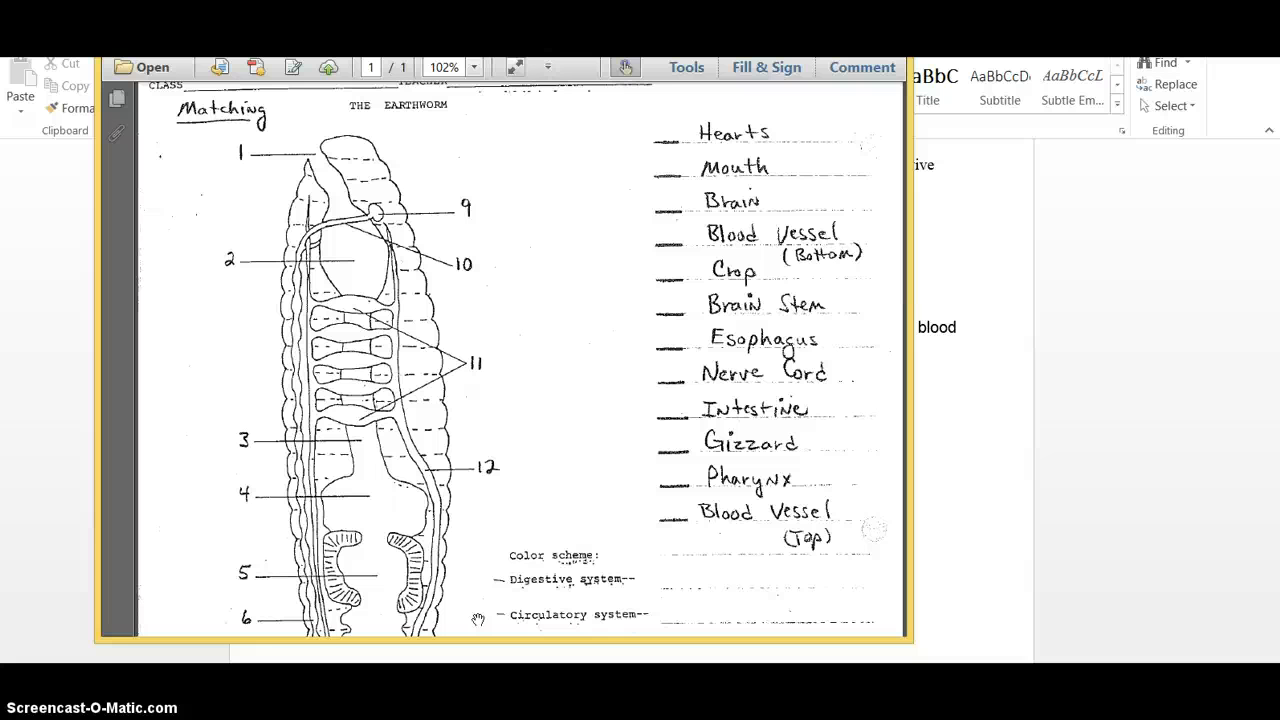
{"action": "scroll", "scroll_direction": "down", "scroll_amount": 3}
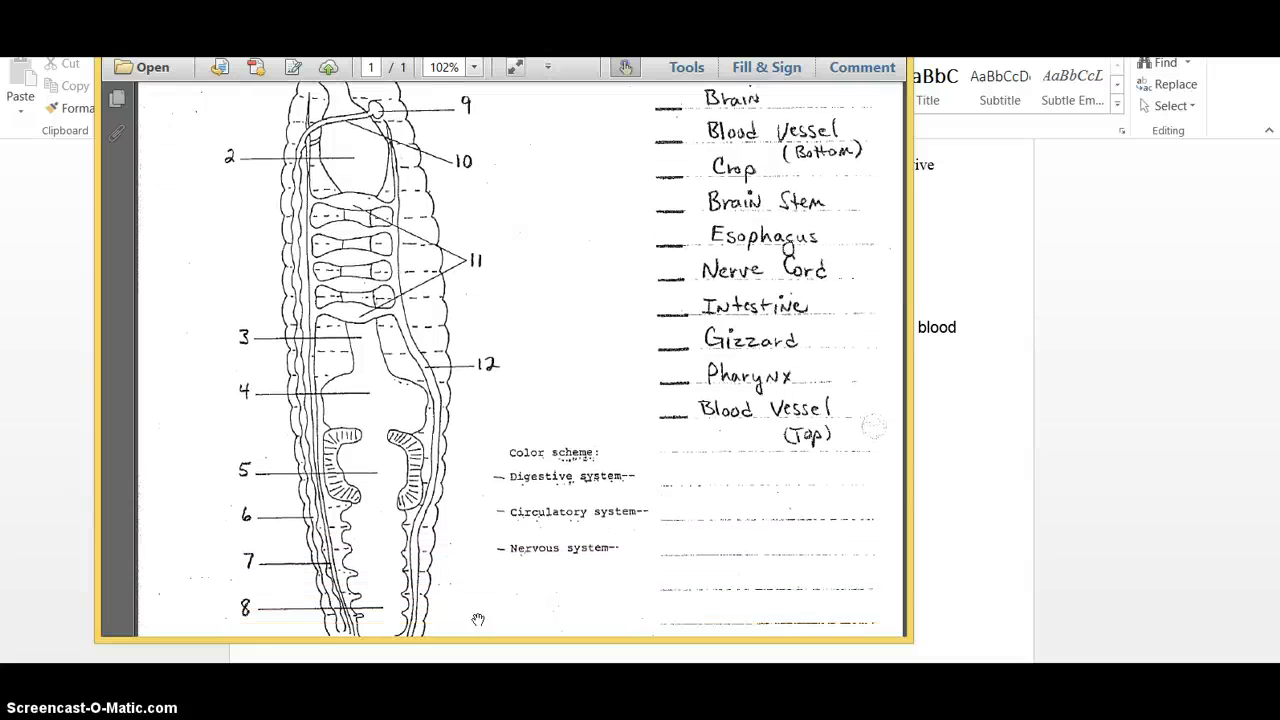
{"action": "scroll", "scroll_direction": "down", "scroll_amount": 3}
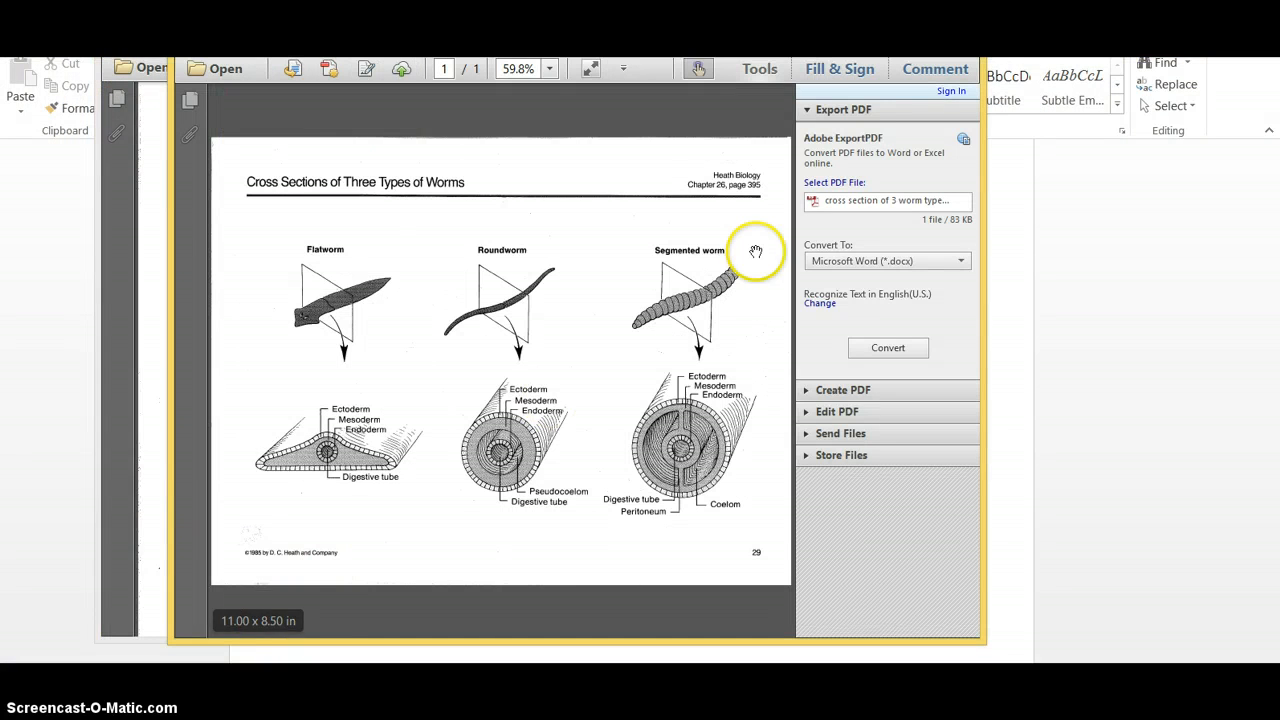
{"action": "mouse_move", "coordinate": [796, 212]}
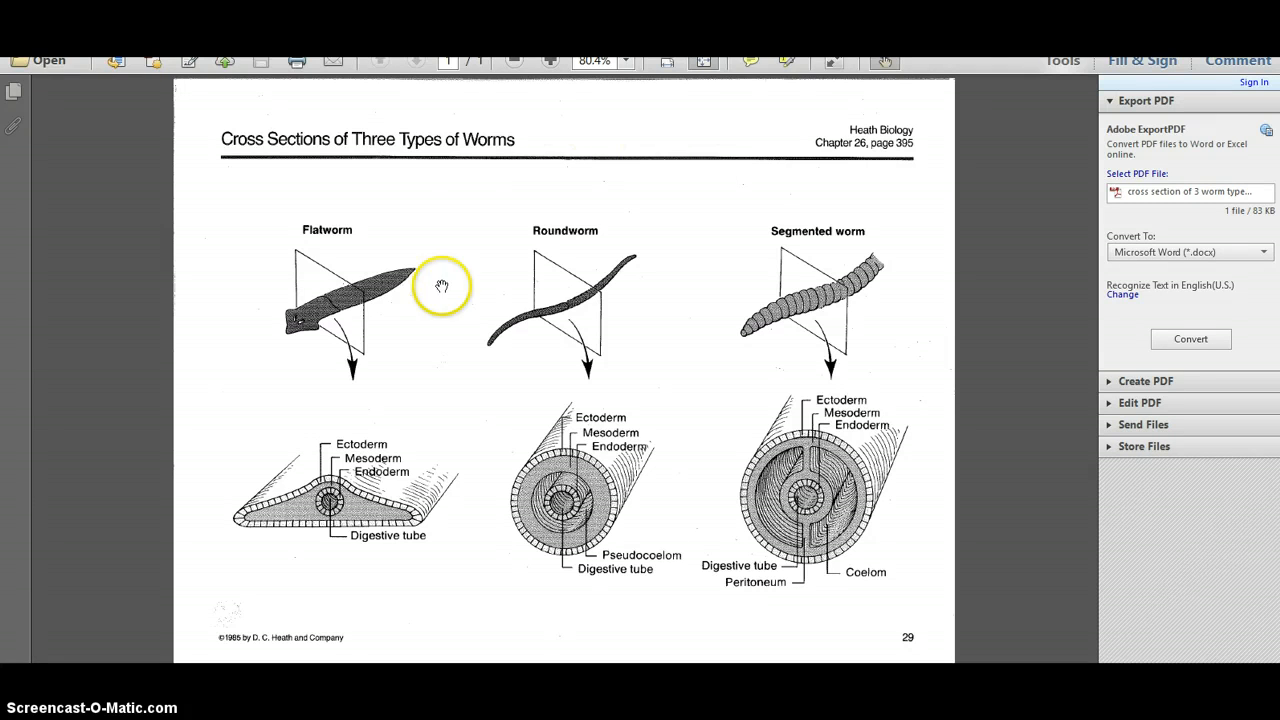
{"action": "mouse_move", "coordinate": [388, 564]}
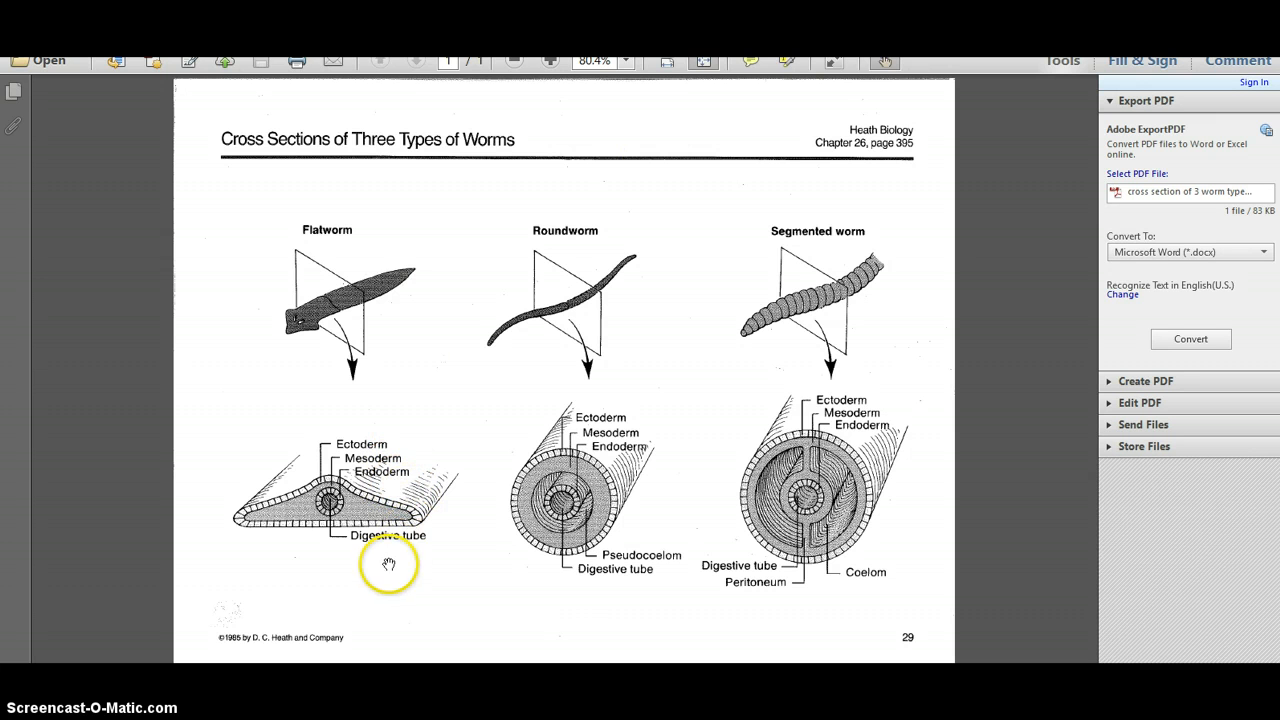
{"action": "mouse_move", "coordinate": [576, 582]}
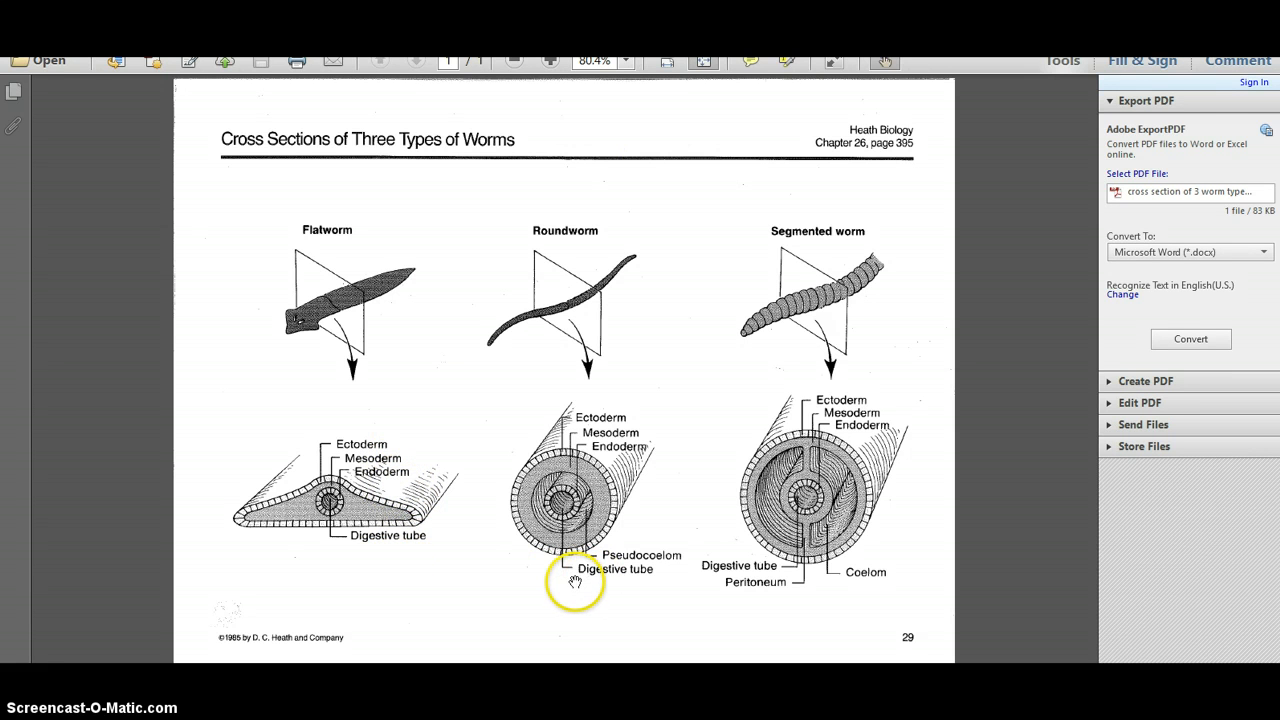
{"action": "mouse_move", "coordinate": [560, 608]}
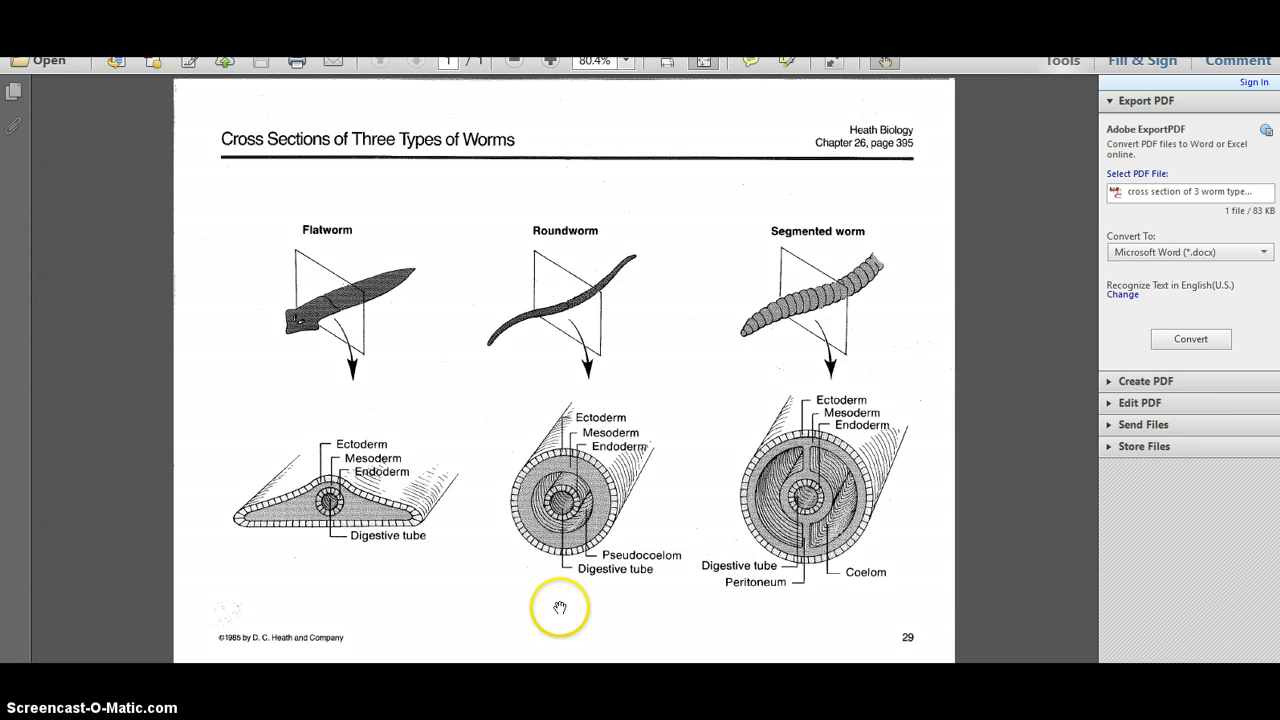
{"action": "mouse_move", "coordinate": [588, 592]}
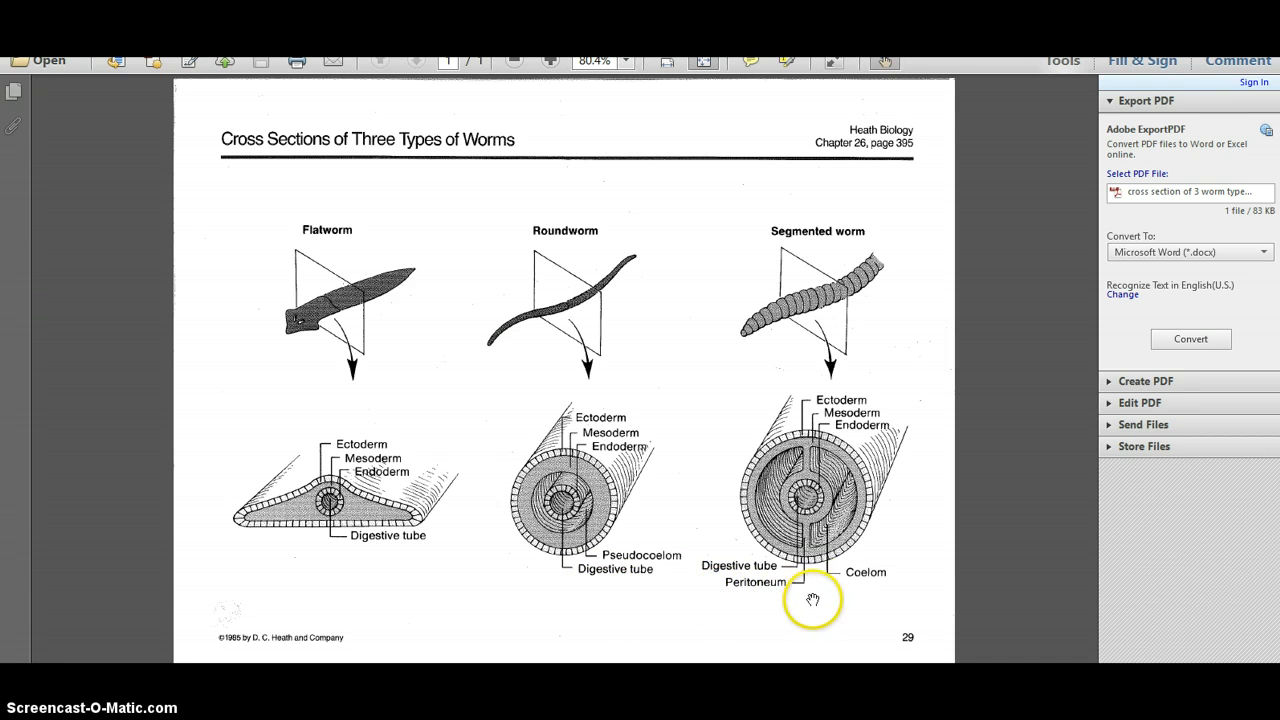
{"action": "mouse_move", "coordinate": [784, 620]}
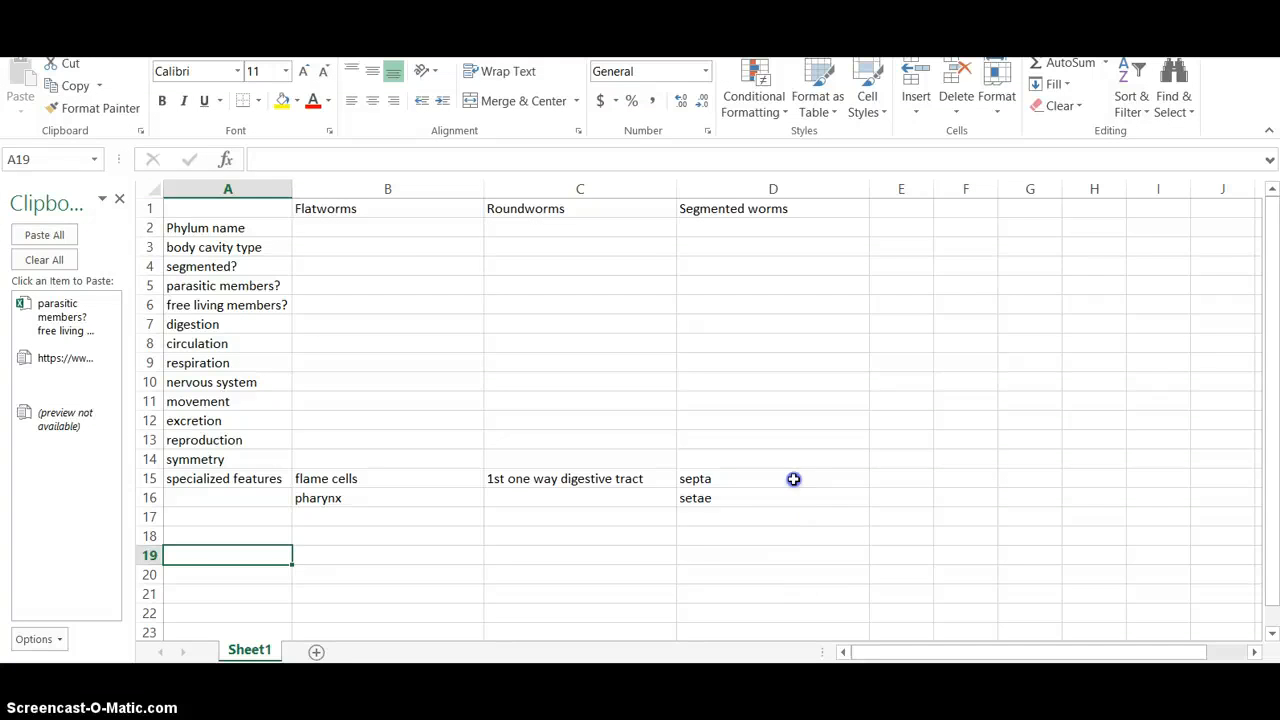
{"action": "left_click", "coordinate": [794, 478]}
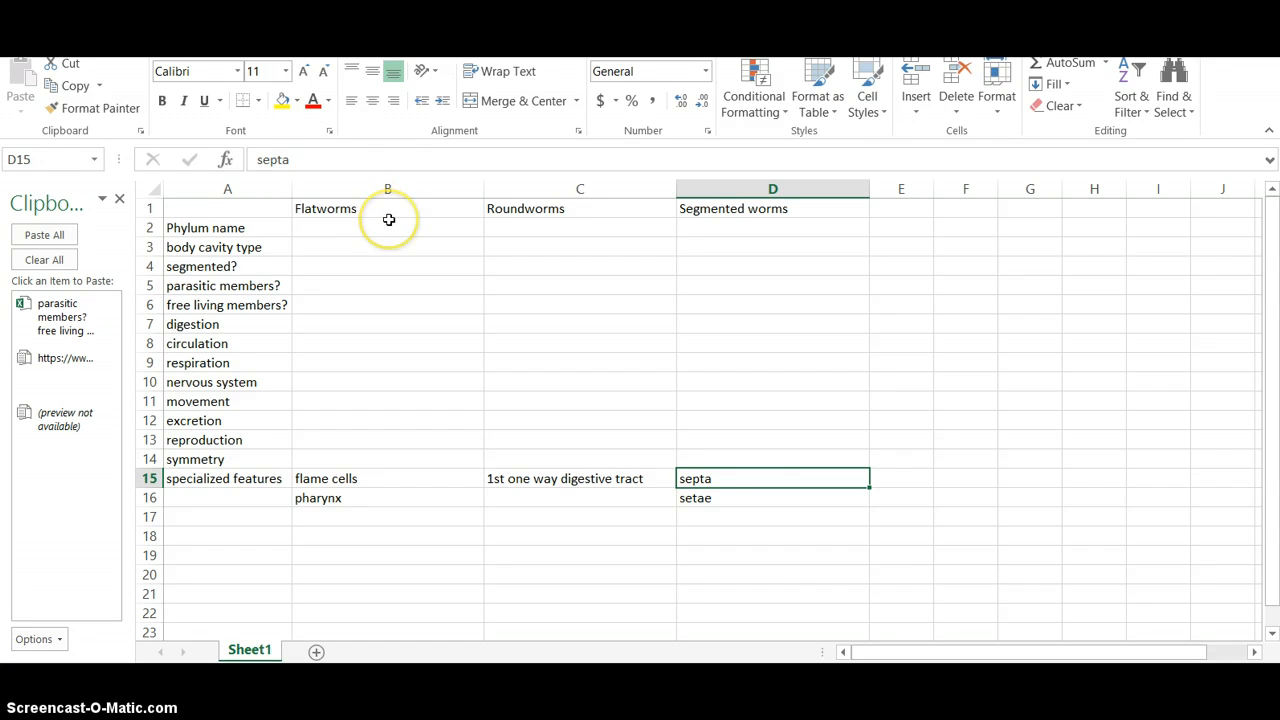
{"action": "left_click", "coordinate": [388, 478]}
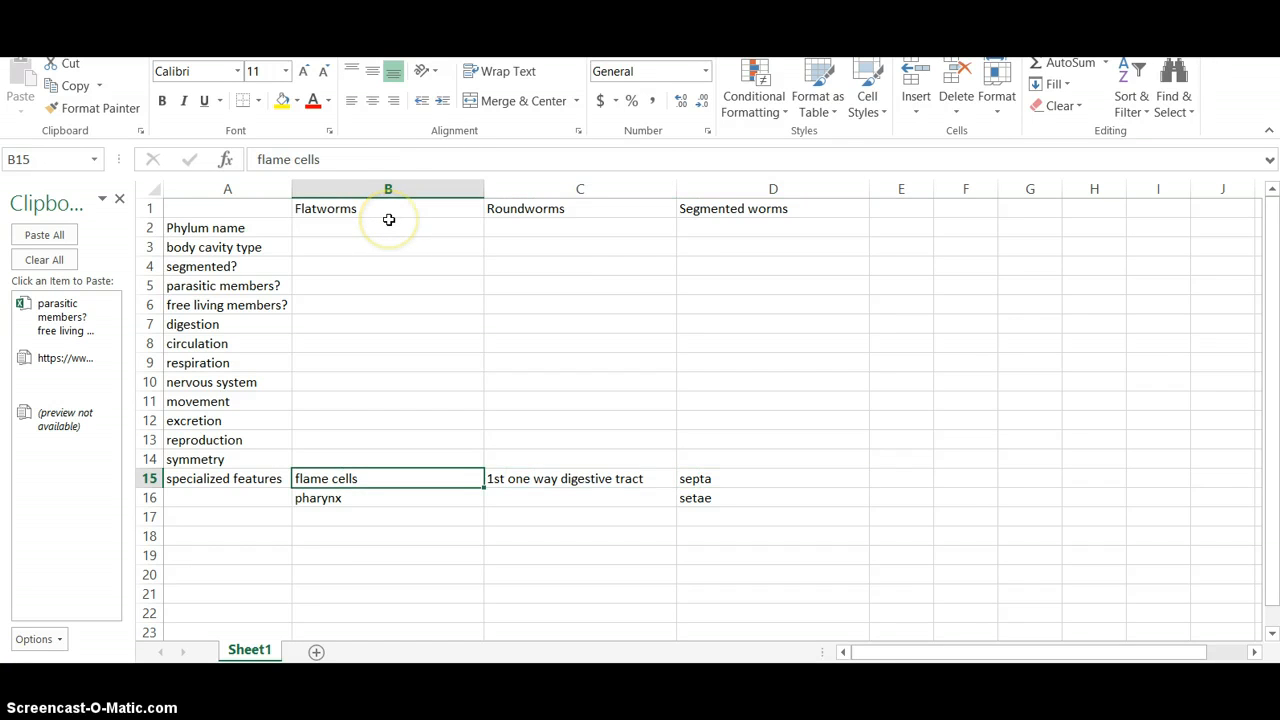
{"action": "left_click", "coordinate": [564, 478]}
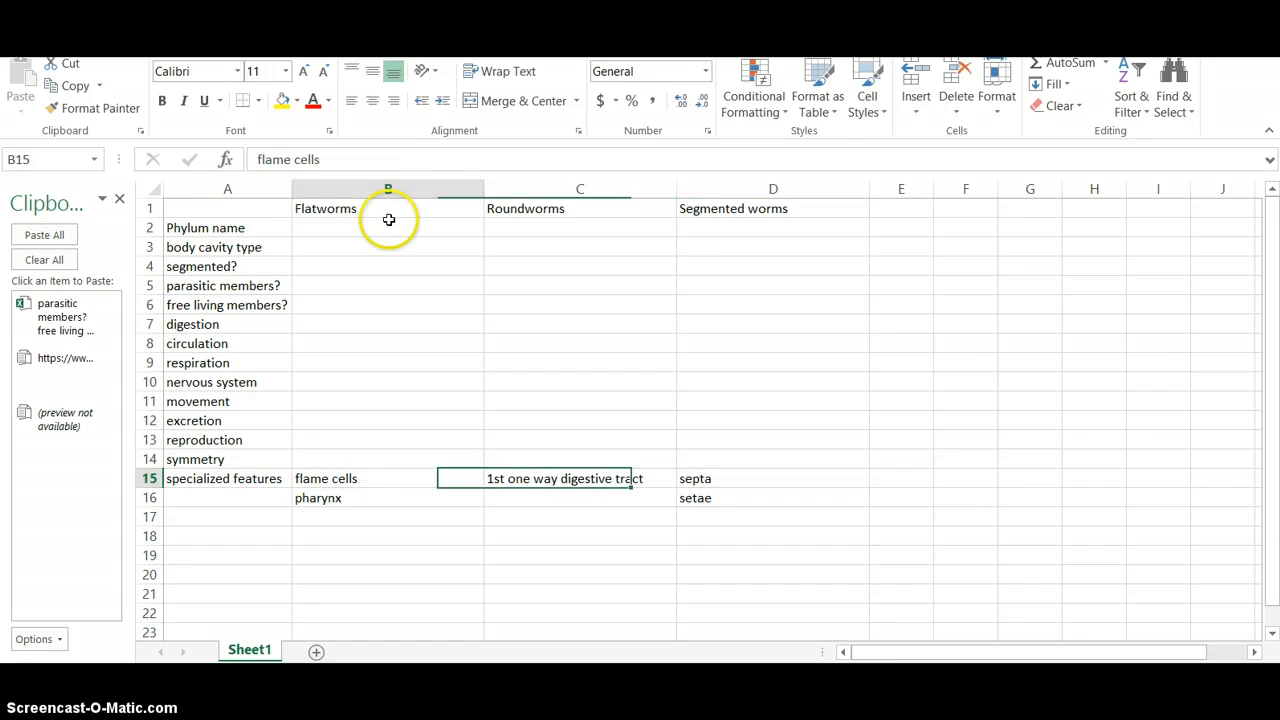
{"action": "left_click", "coordinate": [228, 478]}
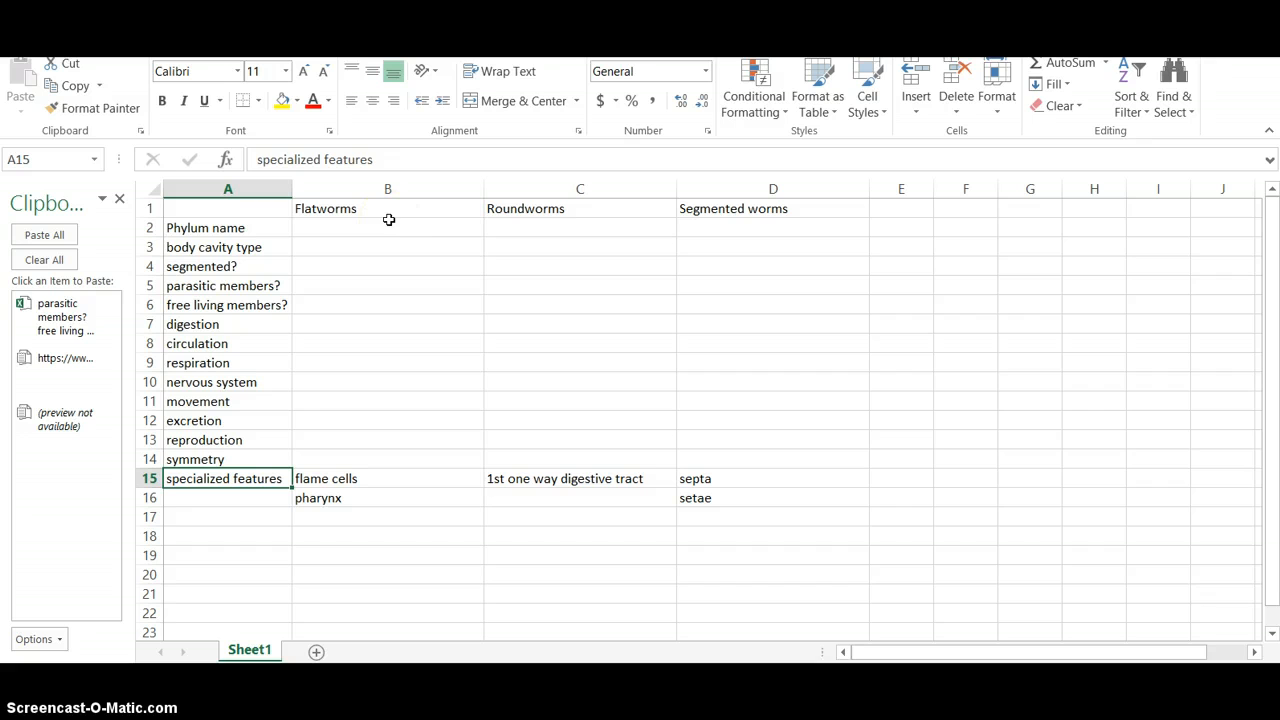
{"action": "mouse_move", "coordinate": [412, 228]}
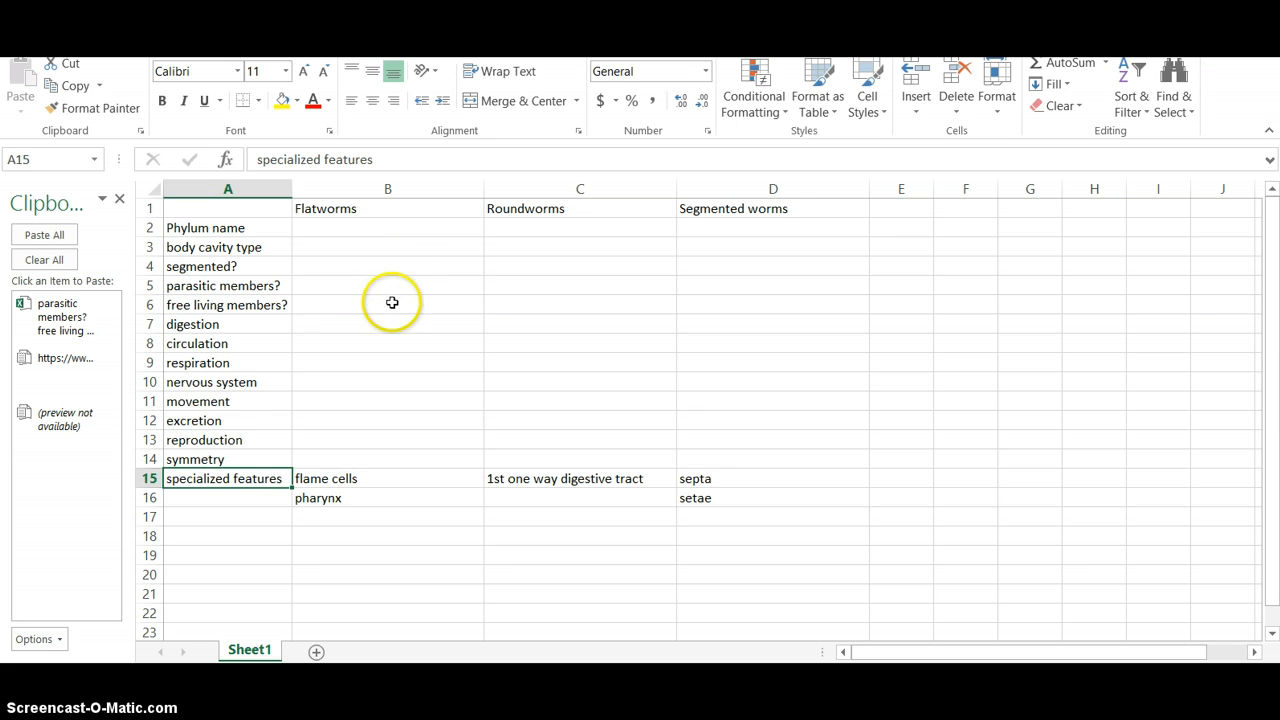
{"action": "mouse_move", "coordinate": [392, 324]}
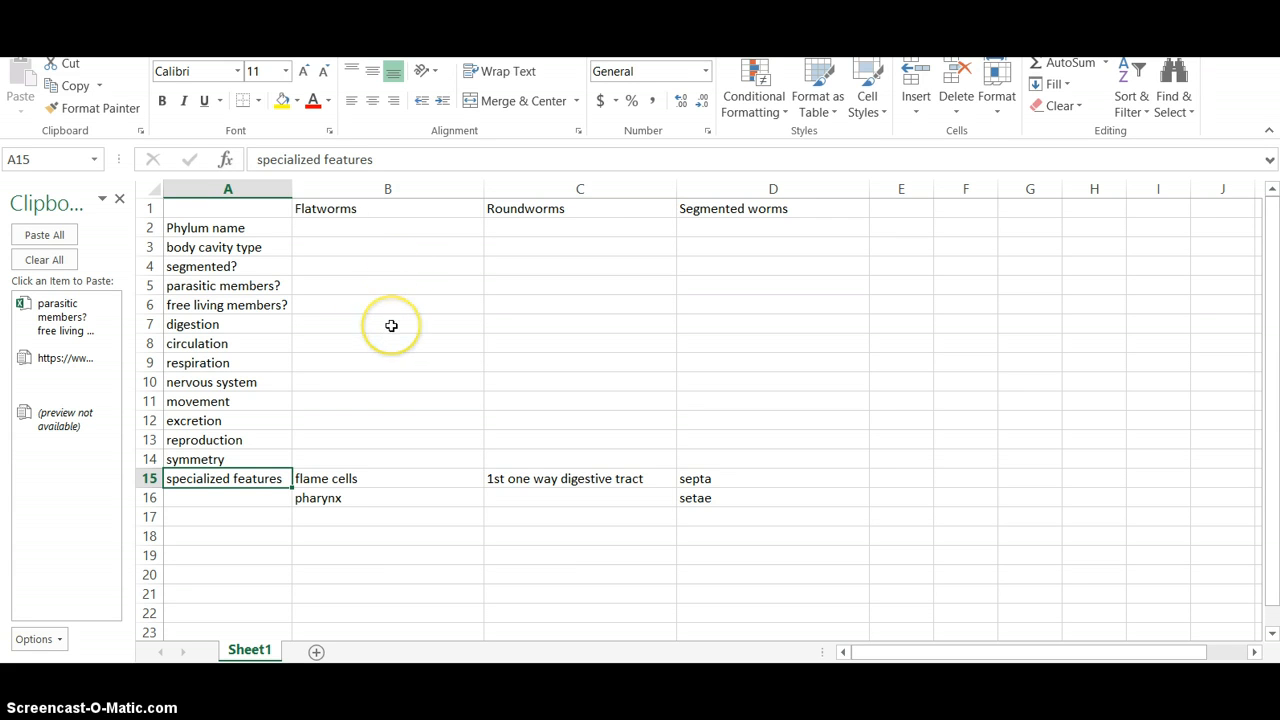
{"action": "mouse_move", "coordinate": [392, 360]}
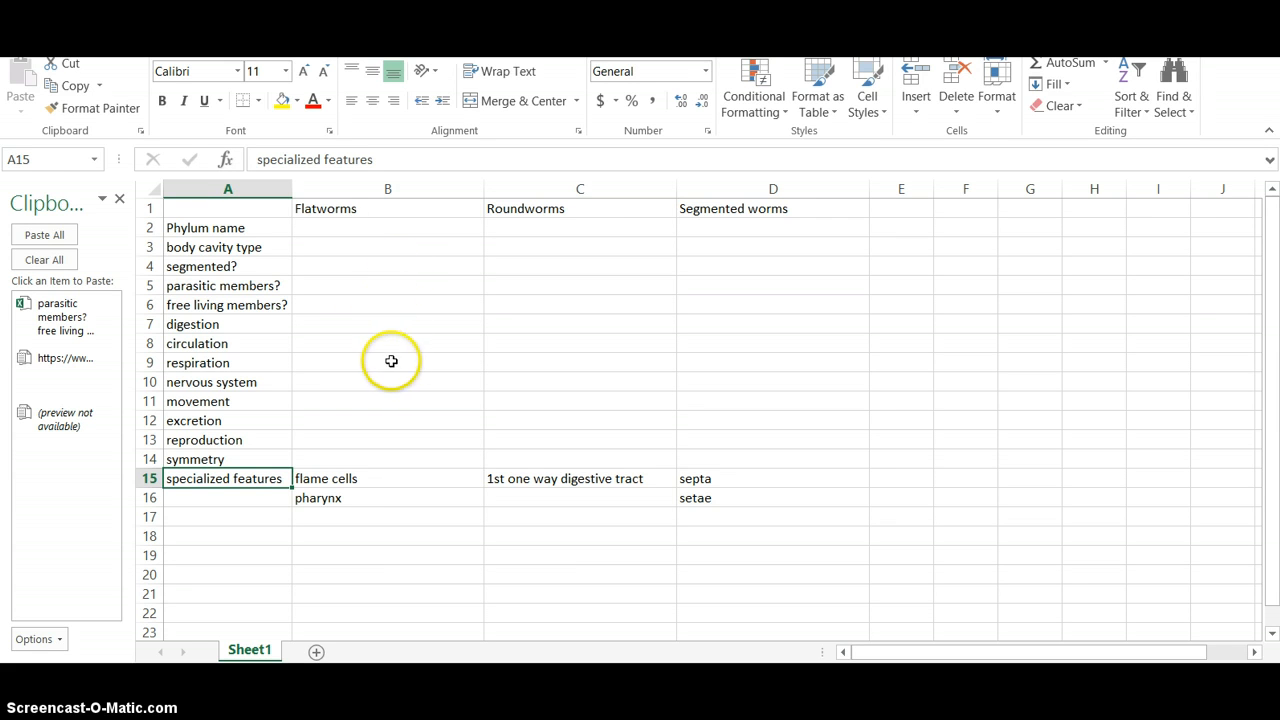
{"action": "mouse_move", "coordinate": [392, 462]}
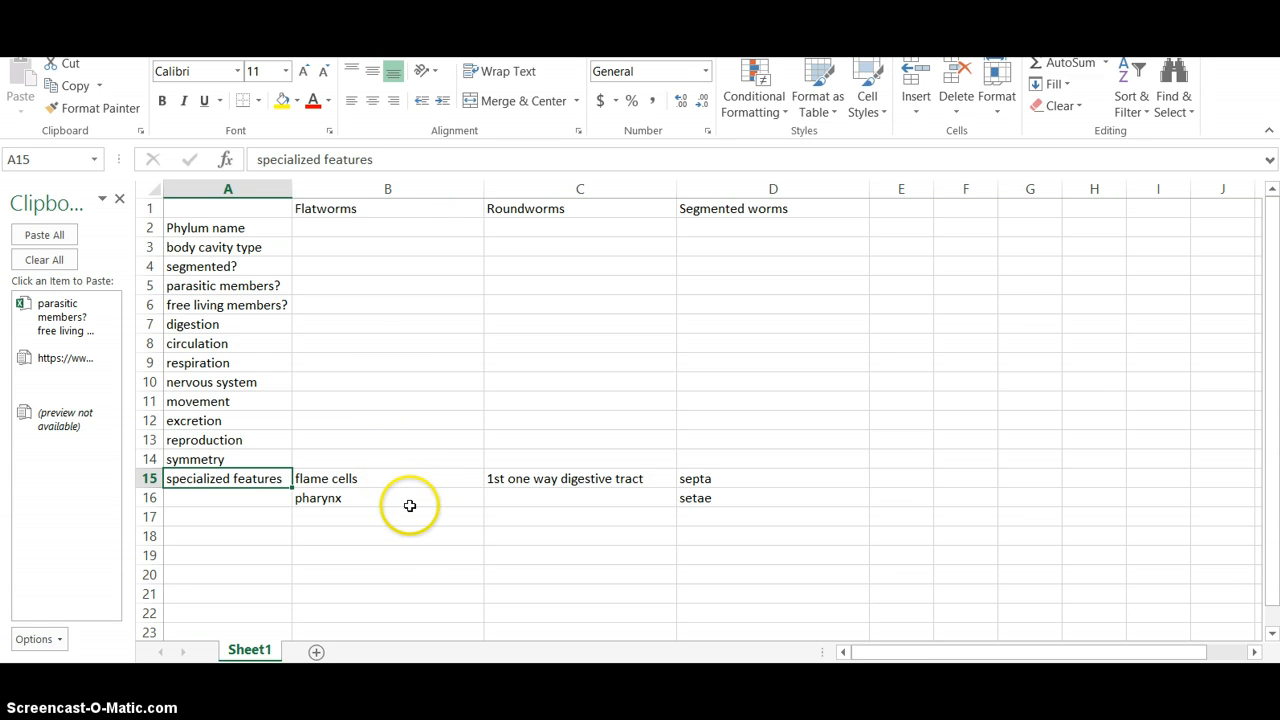
{"action": "mouse_move", "coordinate": [424, 492]}
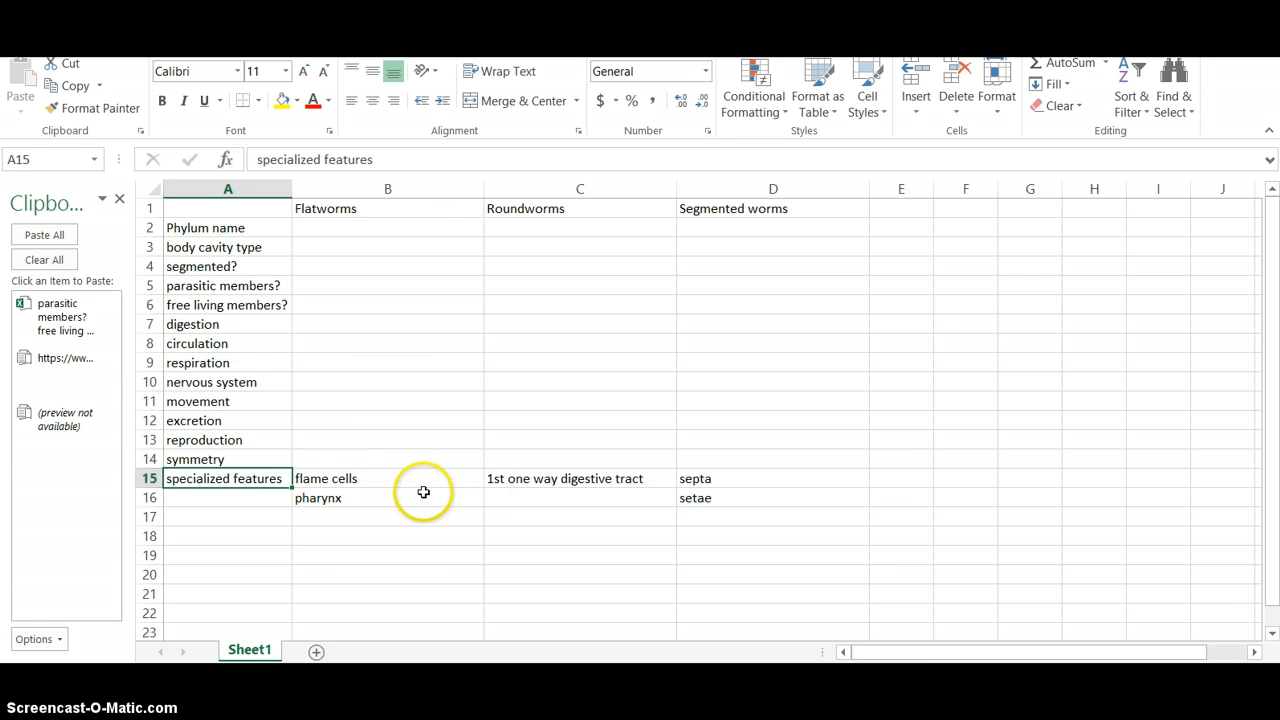